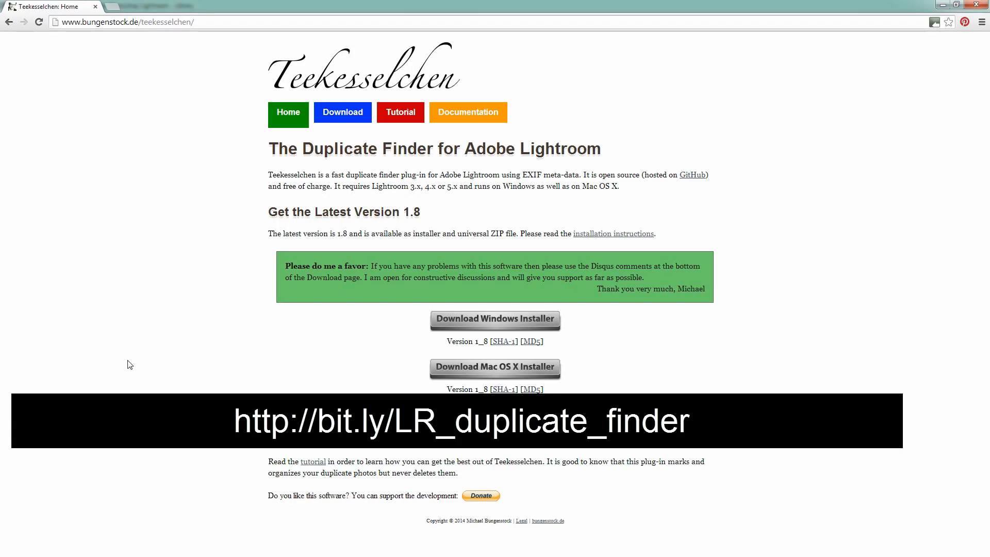
mouse_move(198, 370)
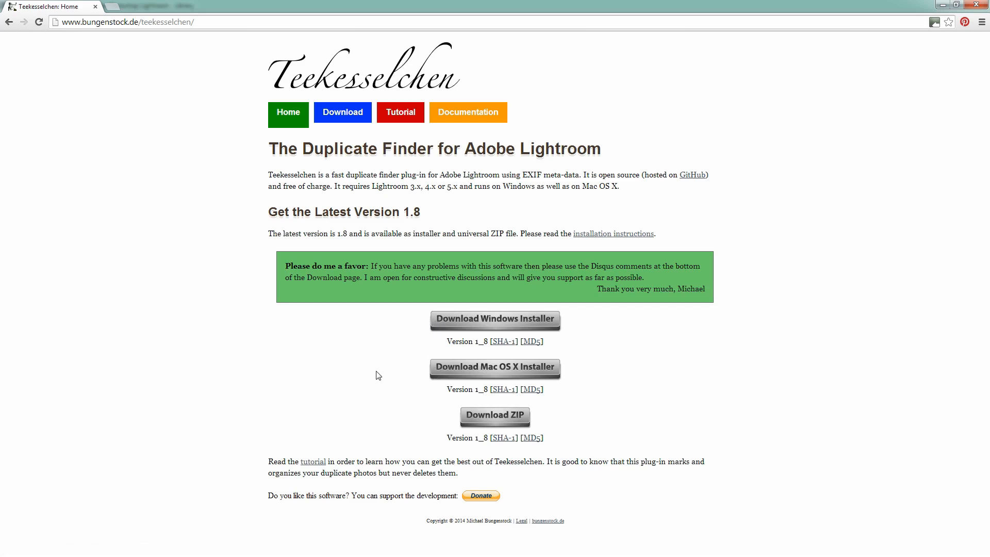
mouse_move(458, 329)
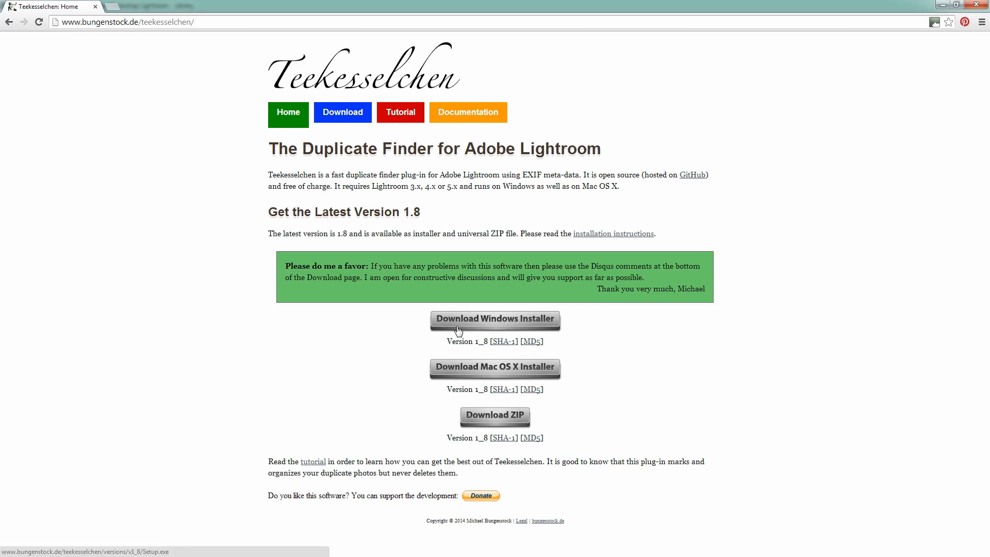
mouse_move(419, 381)
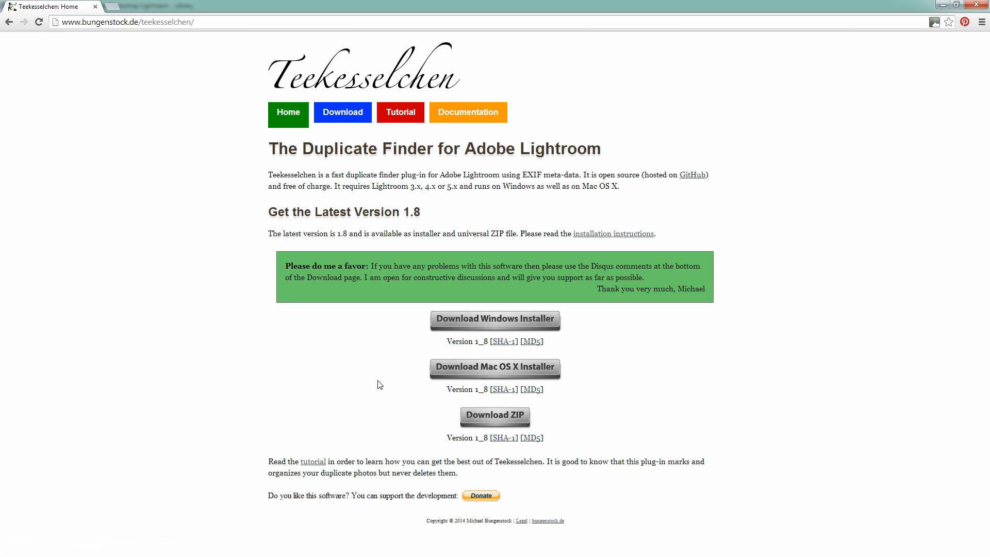
mouse_move(361, 400)
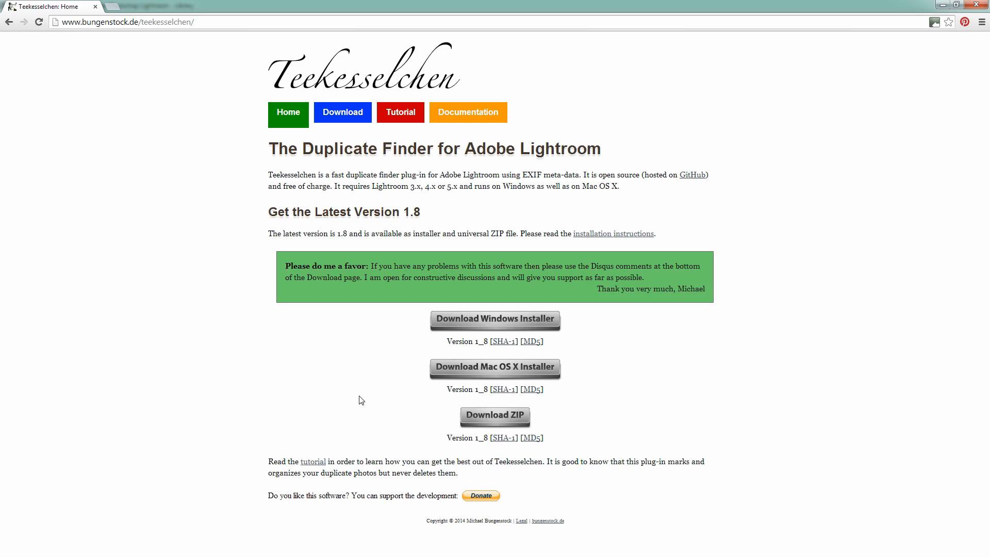
mouse_move(467, 342)
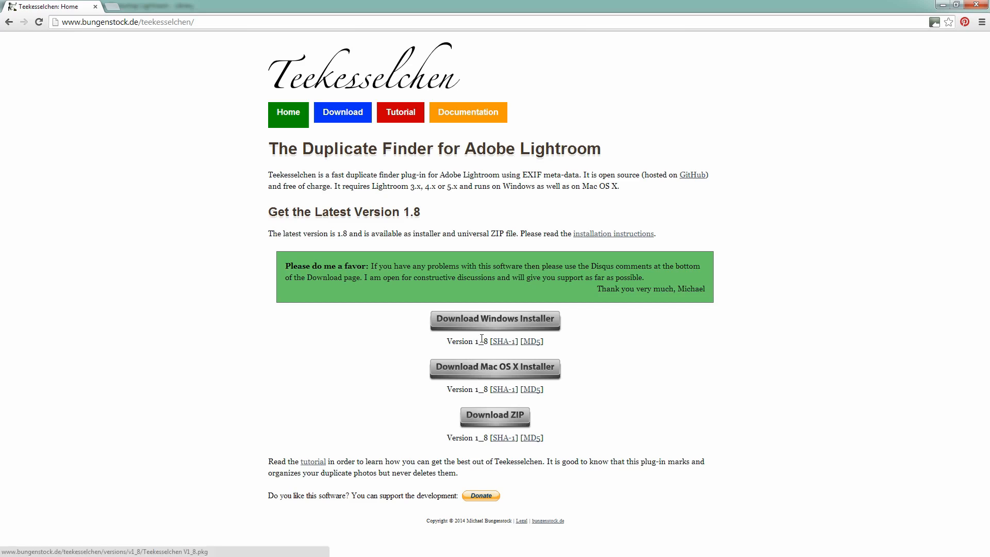
mouse_move(482, 326)
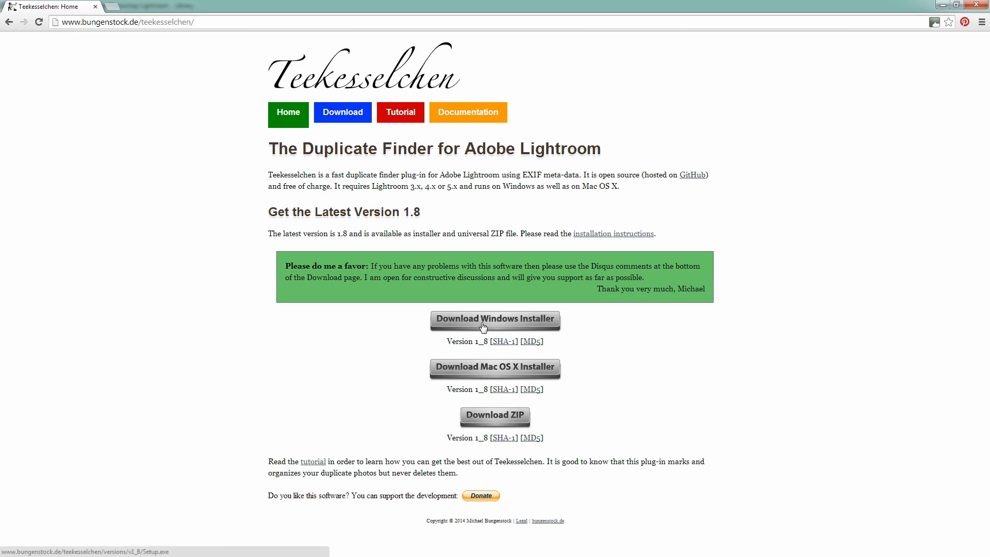
mouse_move(532, 346)
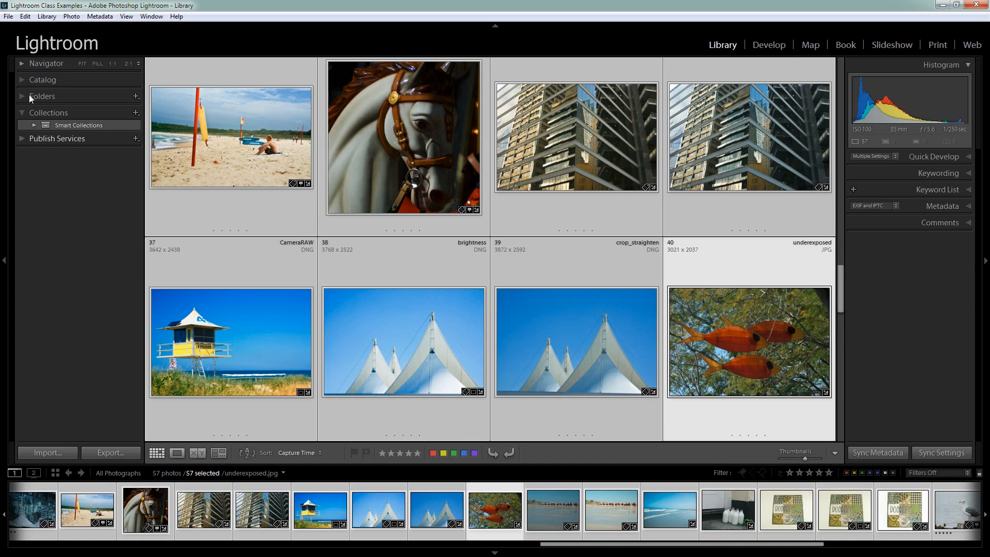
Check the installed plug-ins in the Plug-in Manager, then close it.
left_click(8, 18)
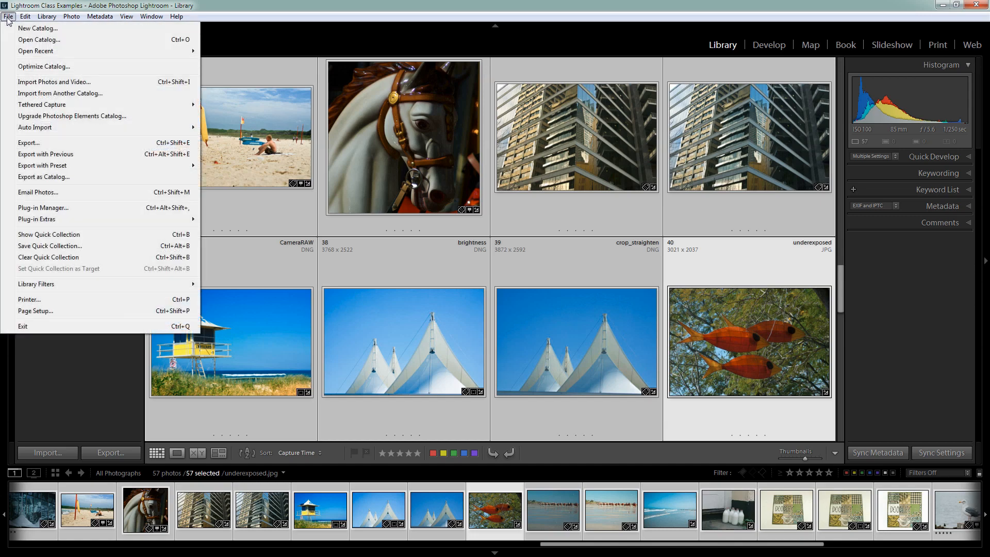
mouse_move(32, 213)
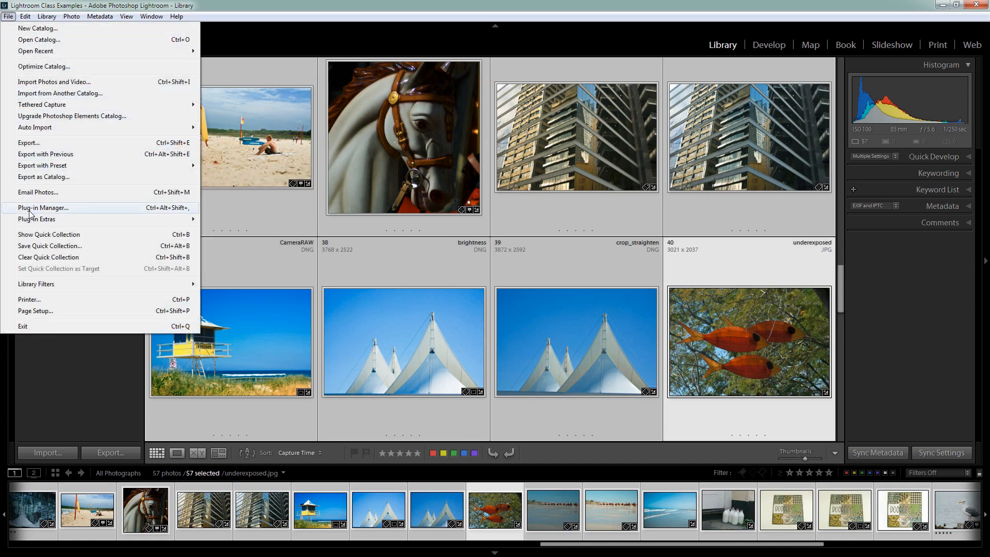
left_click(43, 207)
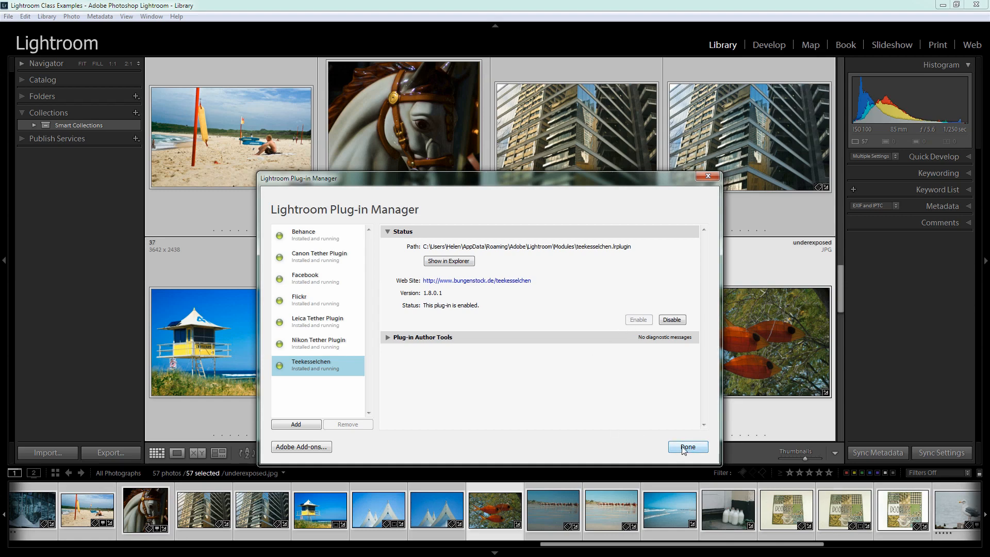
left_click(688, 447)
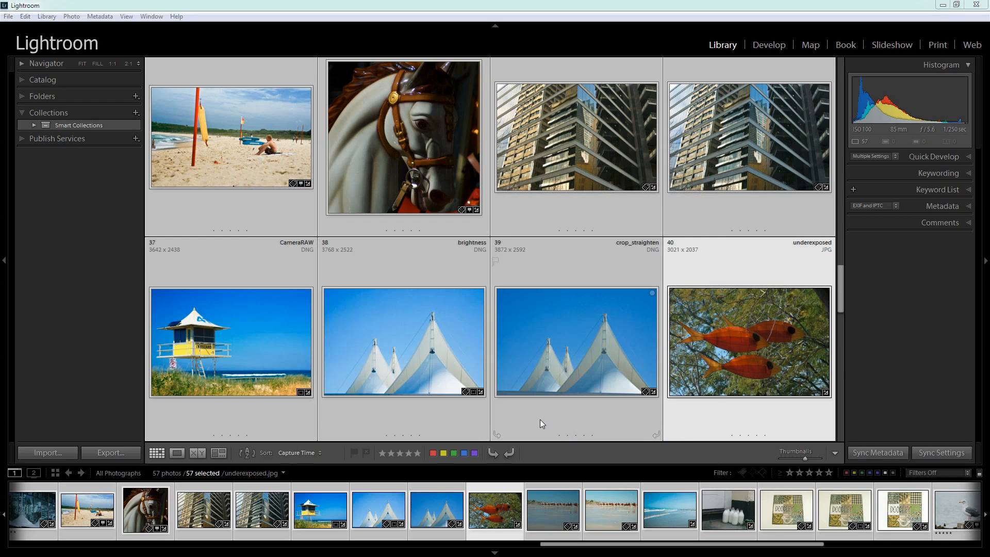
mouse_move(553, 382)
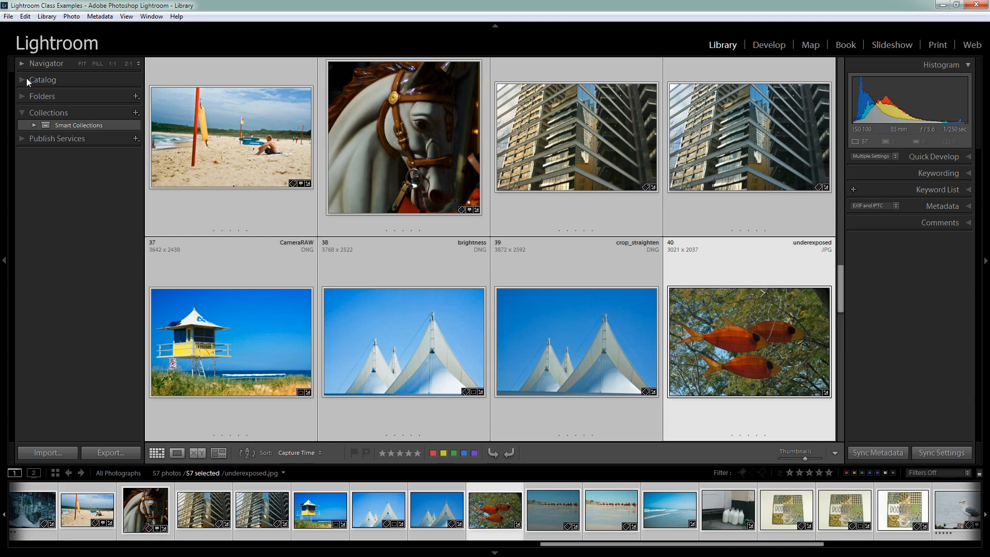
Browse the Catalog and Folders sources, then launch Teekesselchen's Find Duplicates from Library > Plug-in Extras.
left_click(24, 80)
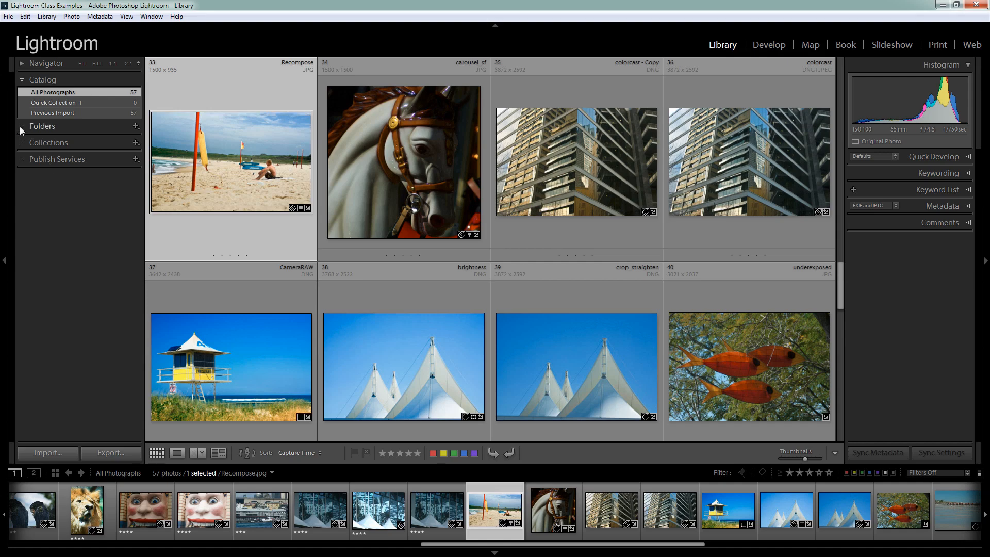
left_click(23, 127)
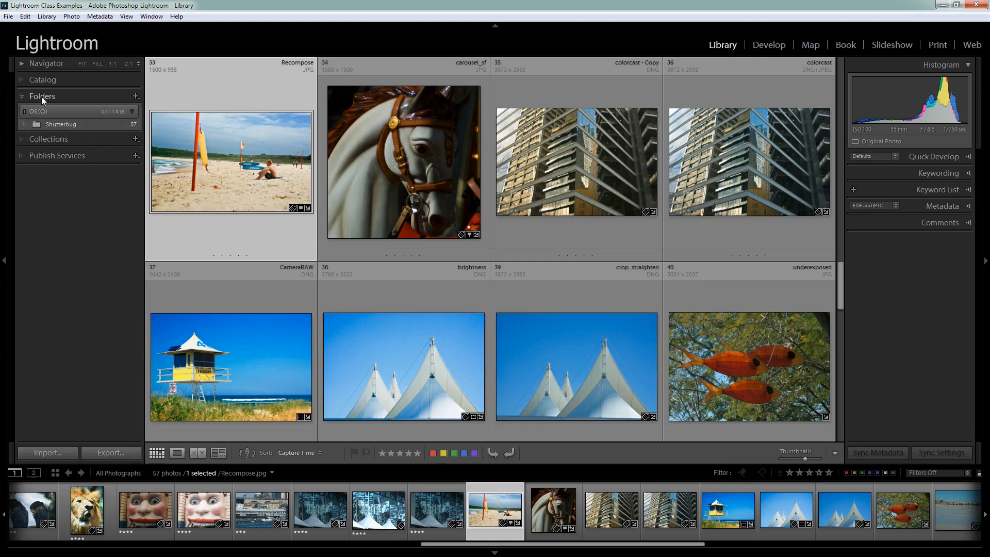
left_click(42, 80)
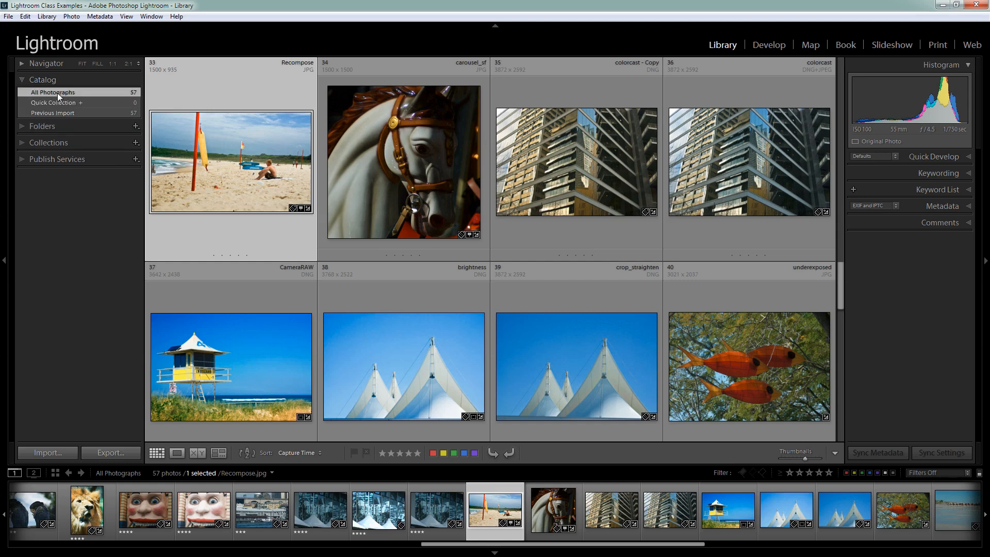
left_click(42, 80)
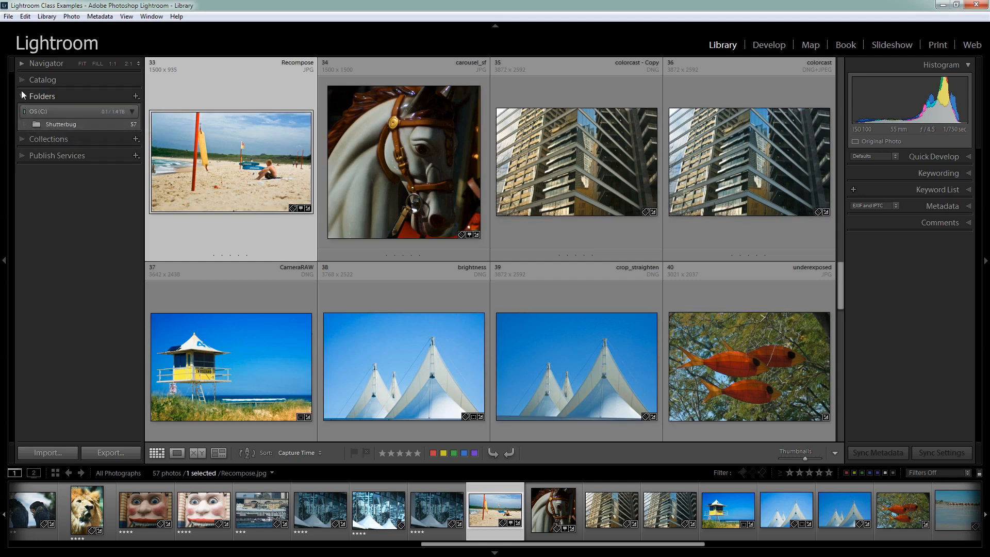
left_click(42, 80)
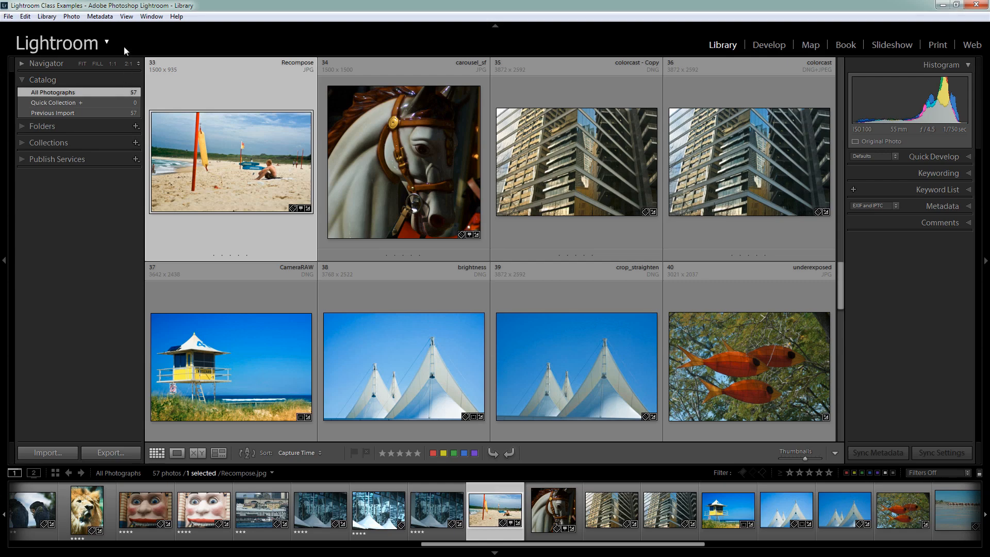
left_click(43, 20)
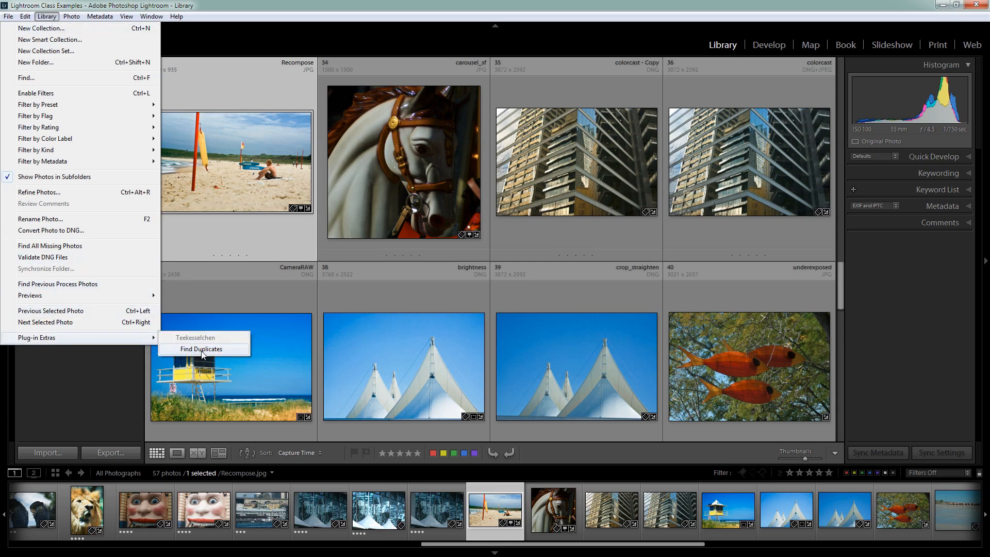
left_click(201, 349)
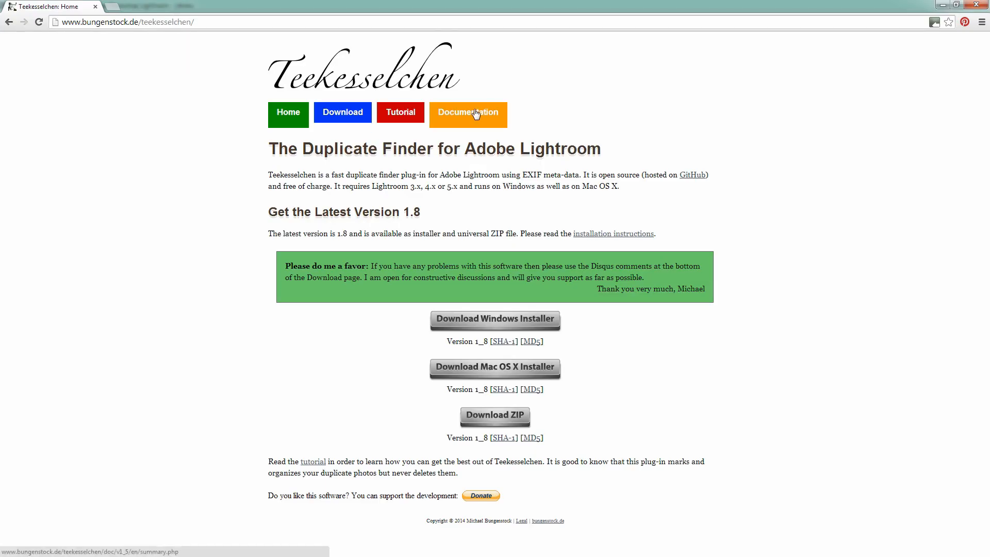
Read the Teekesselchen documentation pages for the Marks, Rules and About tabs.
left_click(469, 112)
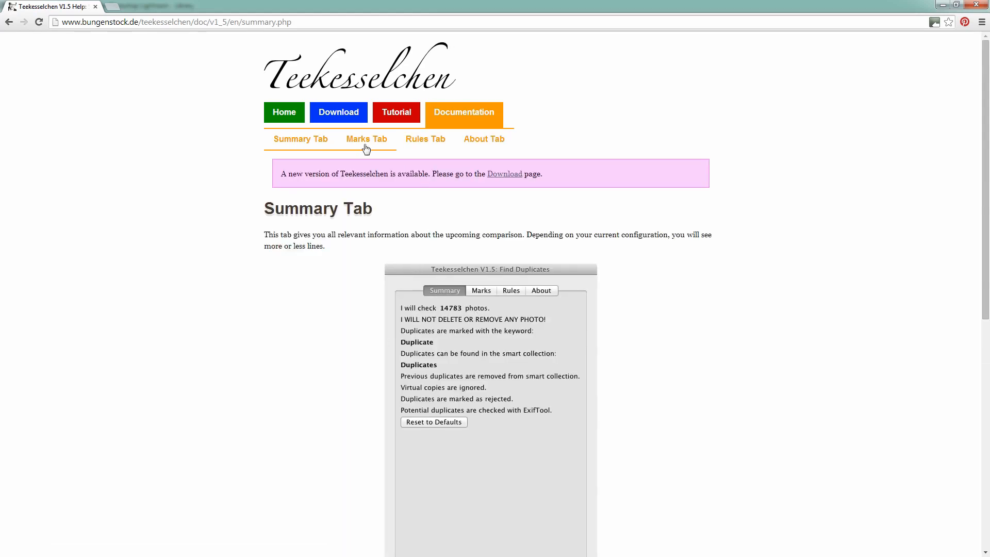
left_click(367, 139)
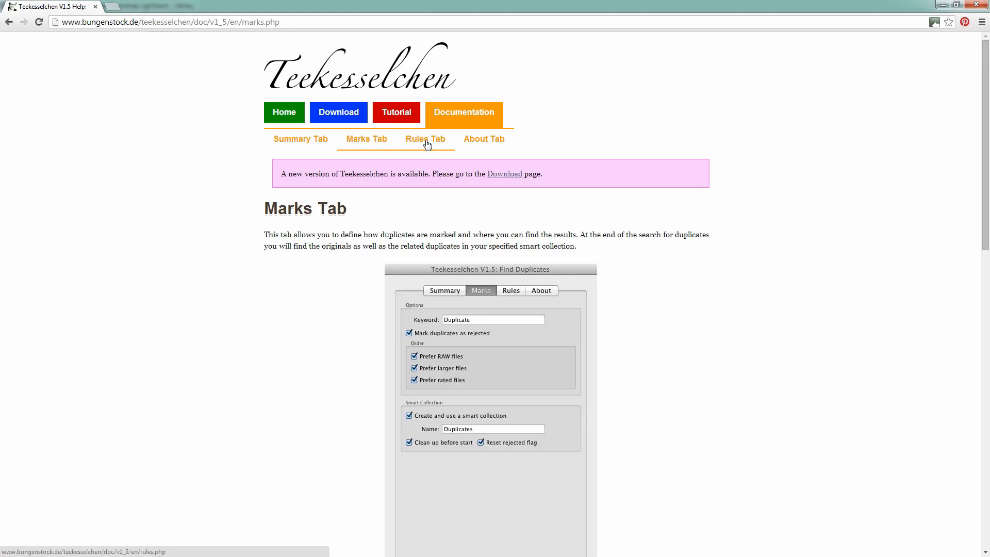
left_click(425, 139)
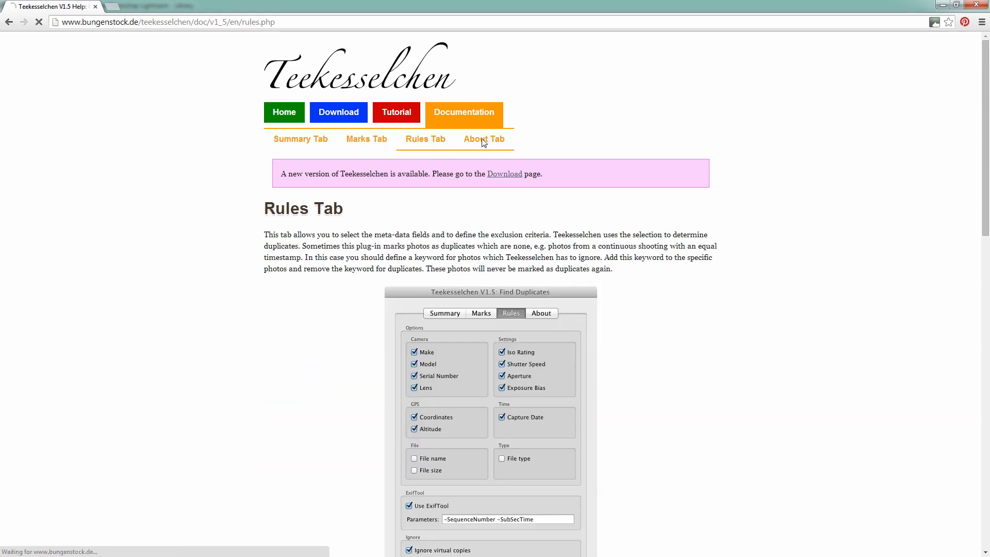
left_click(485, 139)
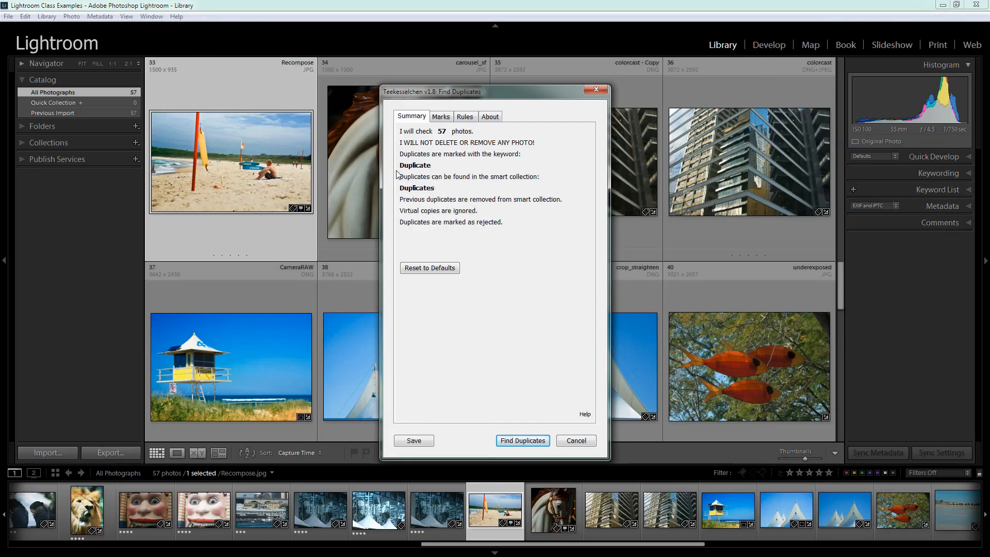
mouse_move(532, 481)
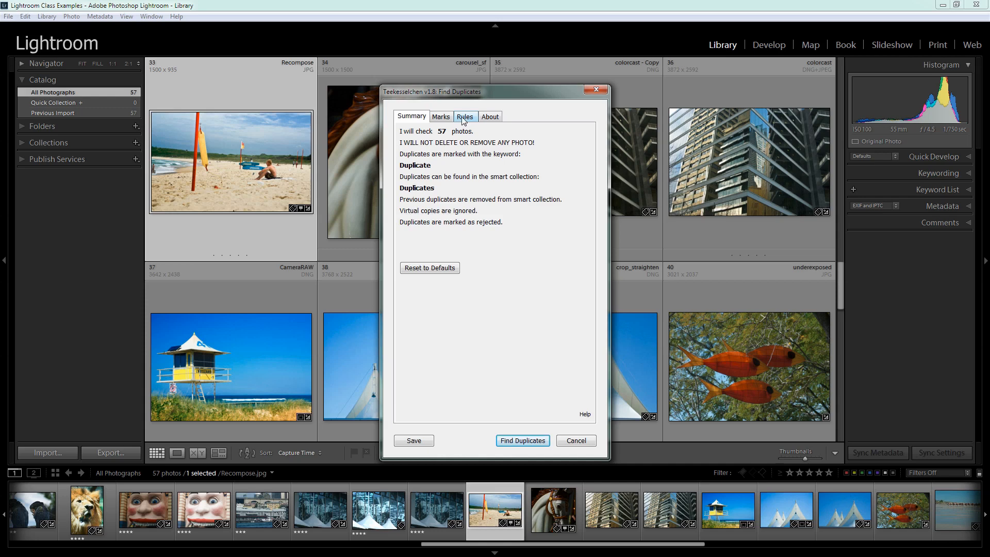
mouse_move(467, 120)
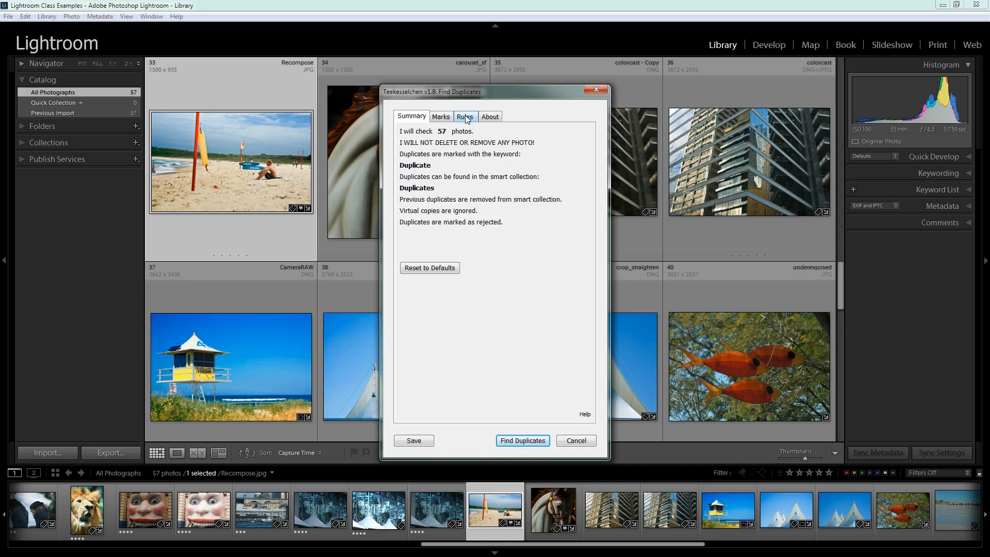
Switch the Find Duplicates dialog from Summary to its Rules tab.
left_click(466, 116)
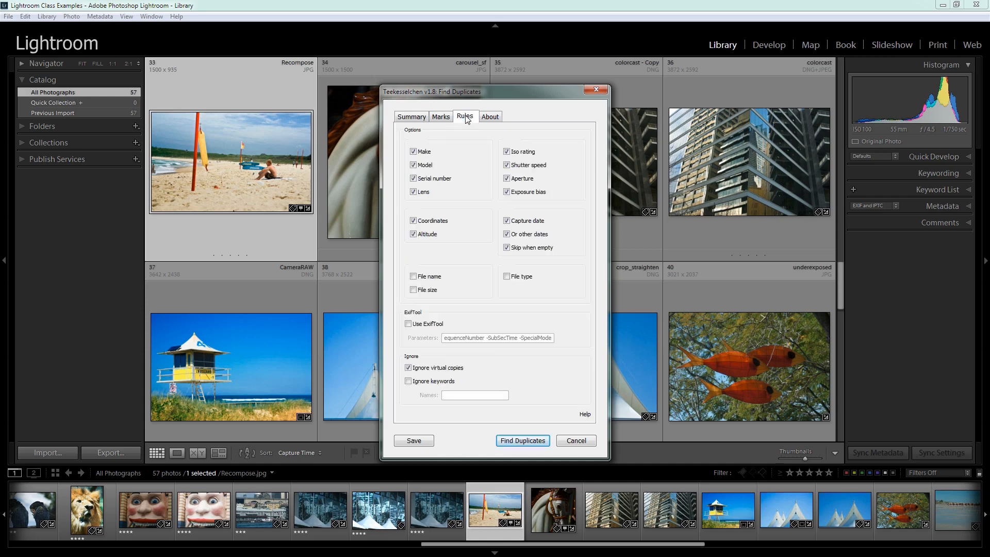
mouse_move(458, 124)
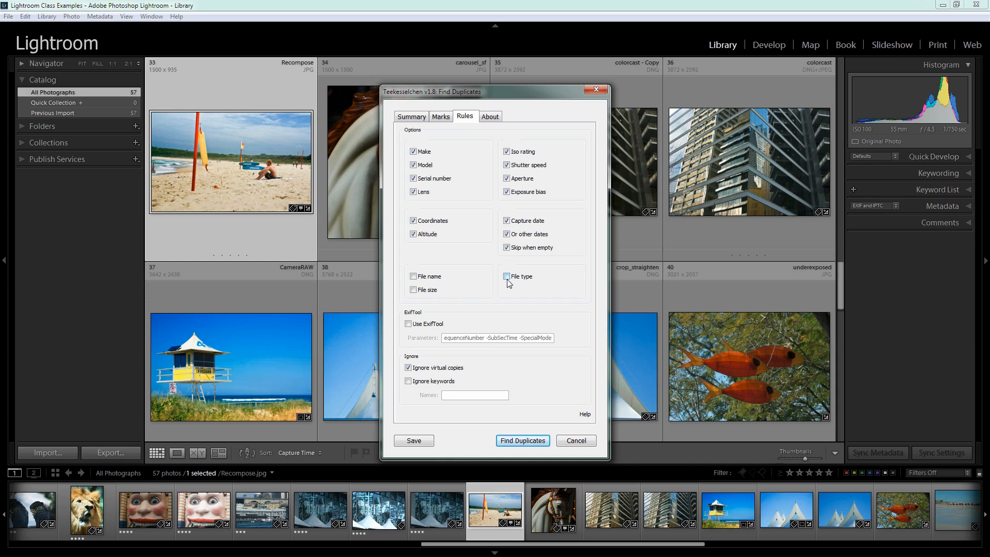
Leave keywords not ignored and add File name and File type as duplicate-matching criteria.
left_click(506, 276)
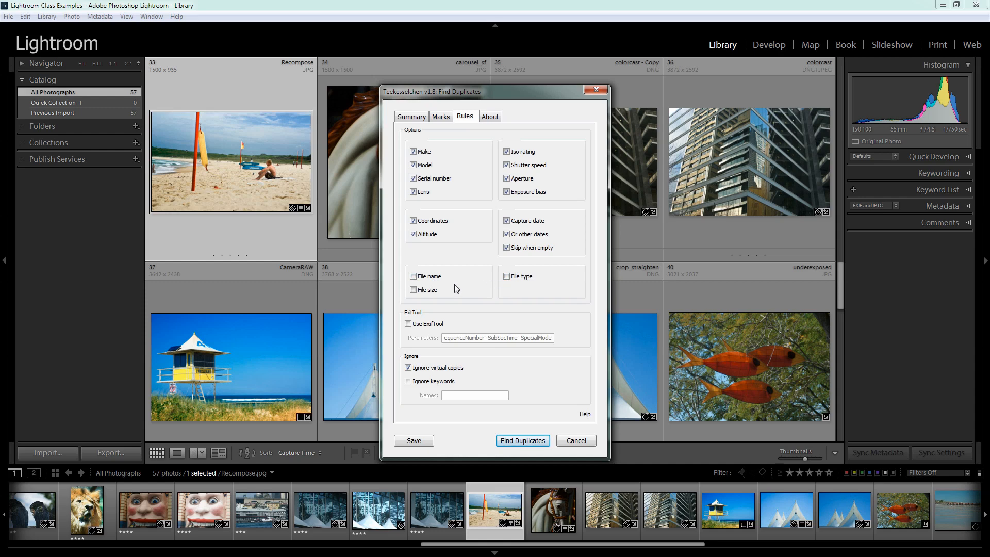
mouse_move(476, 282)
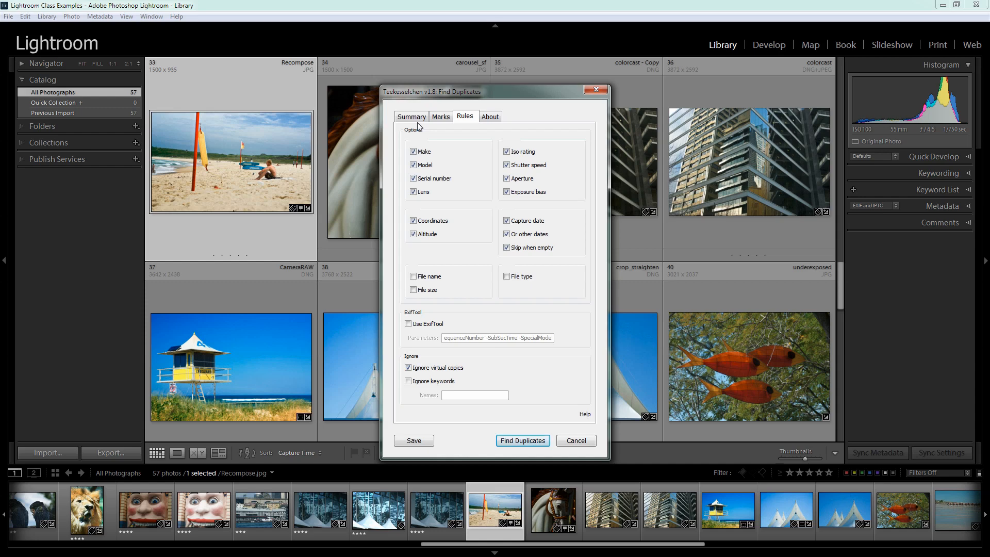
mouse_move(382, 203)
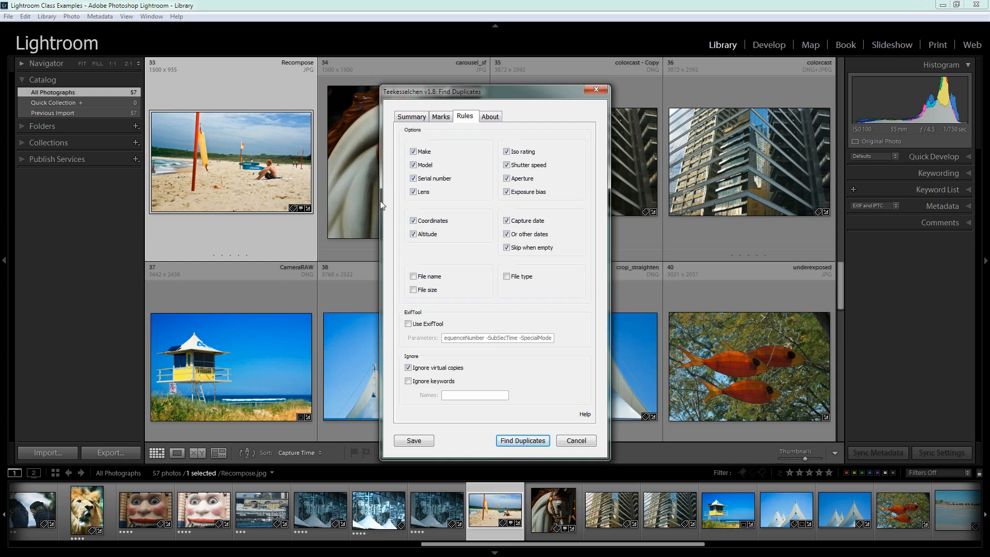
mouse_move(357, 128)
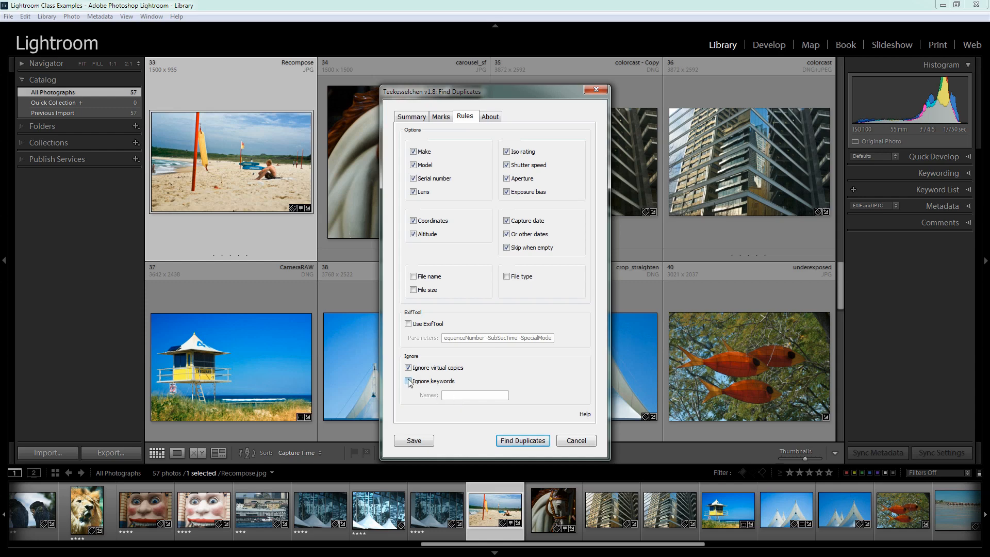
left_click(408, 382)
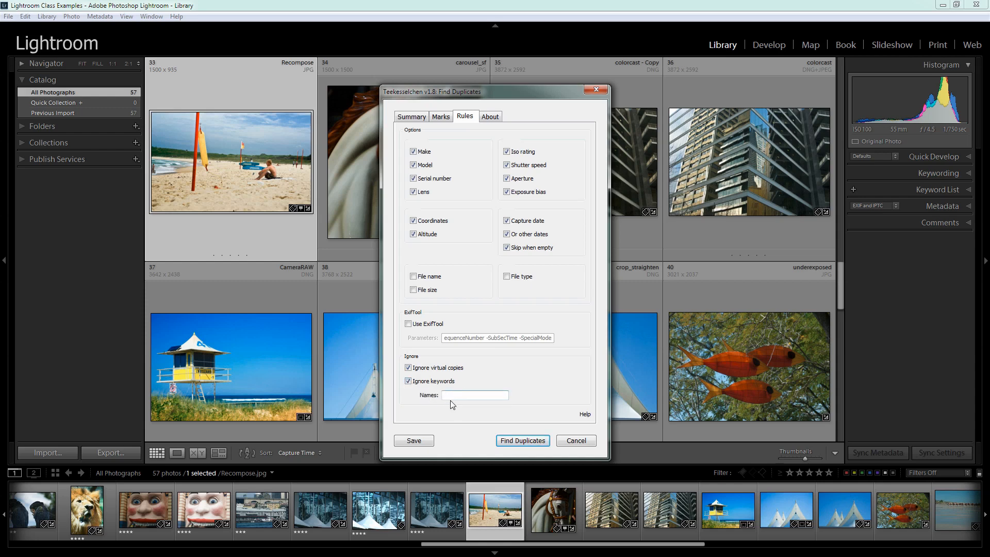
left_click(408, 382)
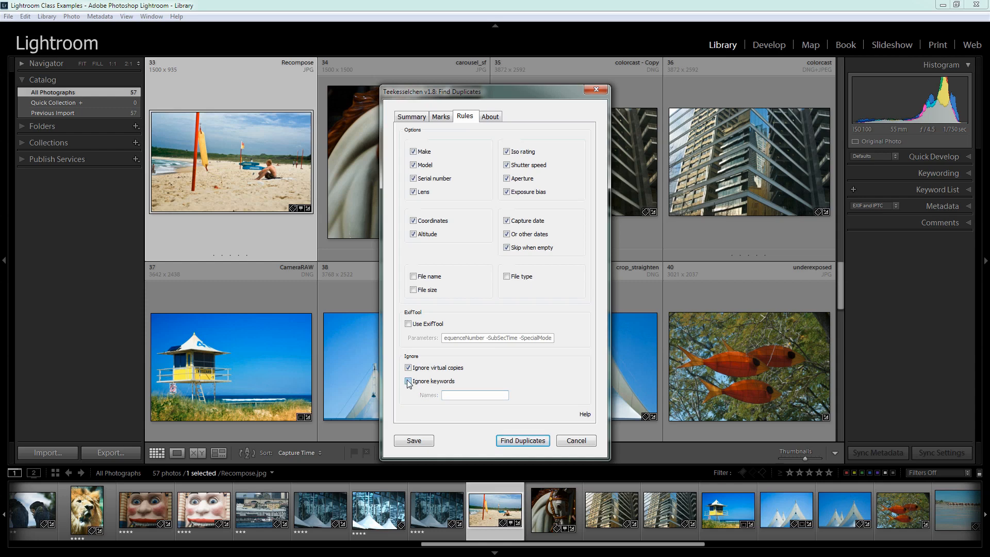
left_click(408, 381)
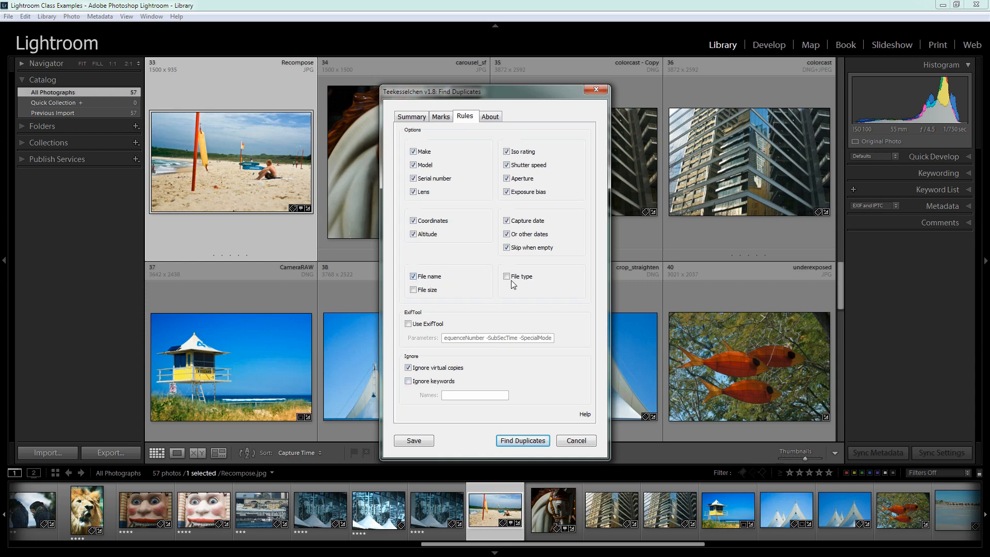
left_click(507, 276)
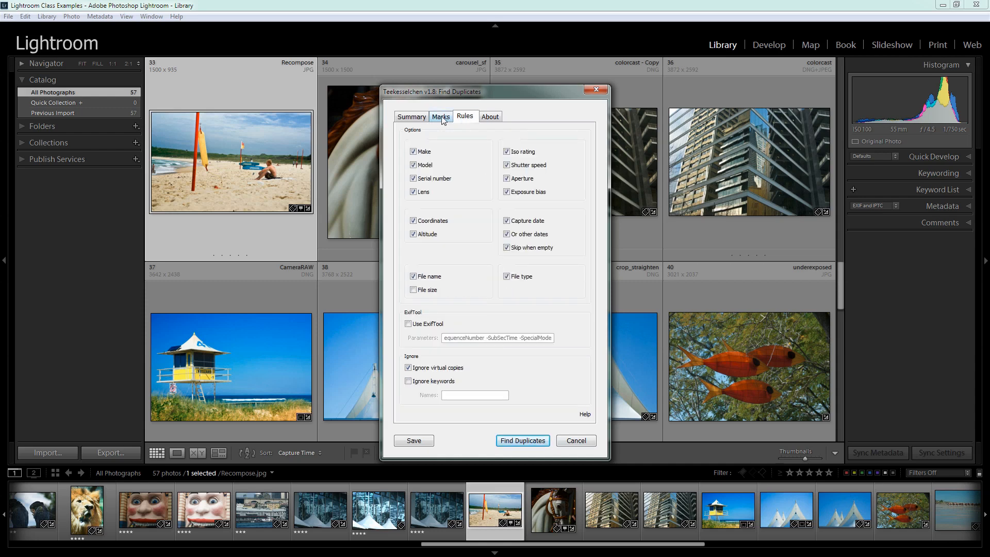
On the Marks tab, rank higher-rated files 1 and RAW 2, and renumber DNG files.
left_click(441, 116)
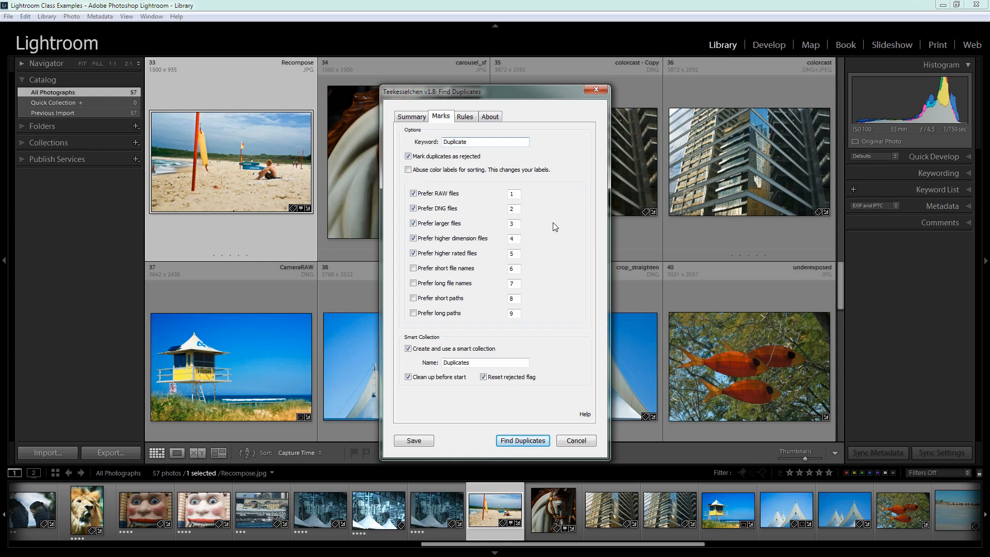
mouse_move(474, 206)
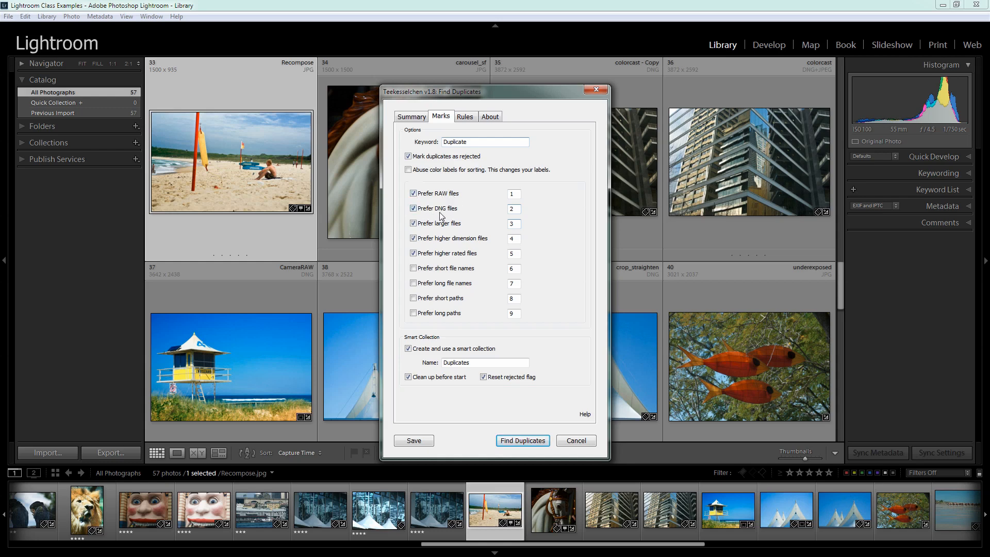
mouse_move(485, 219)
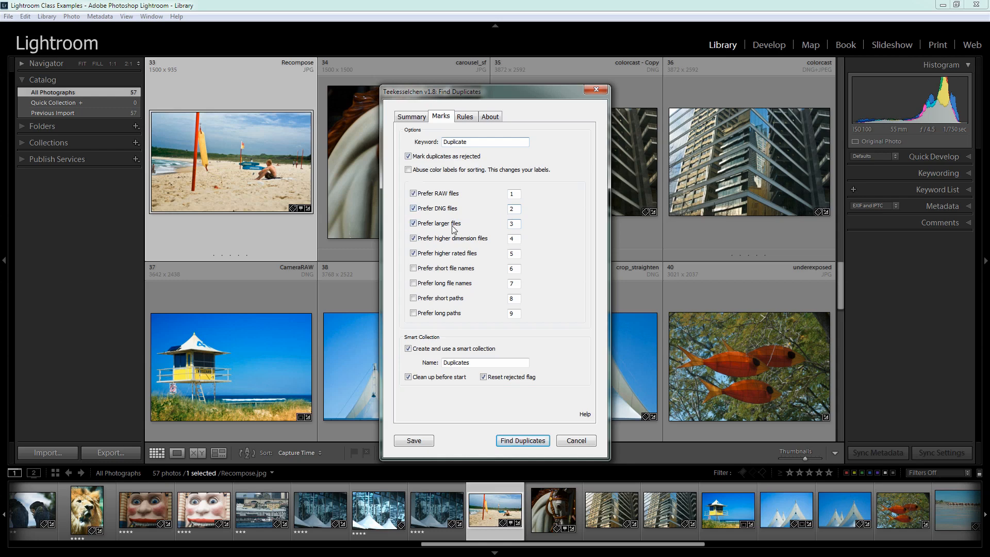
mouse_move(467, 256)
type("1")
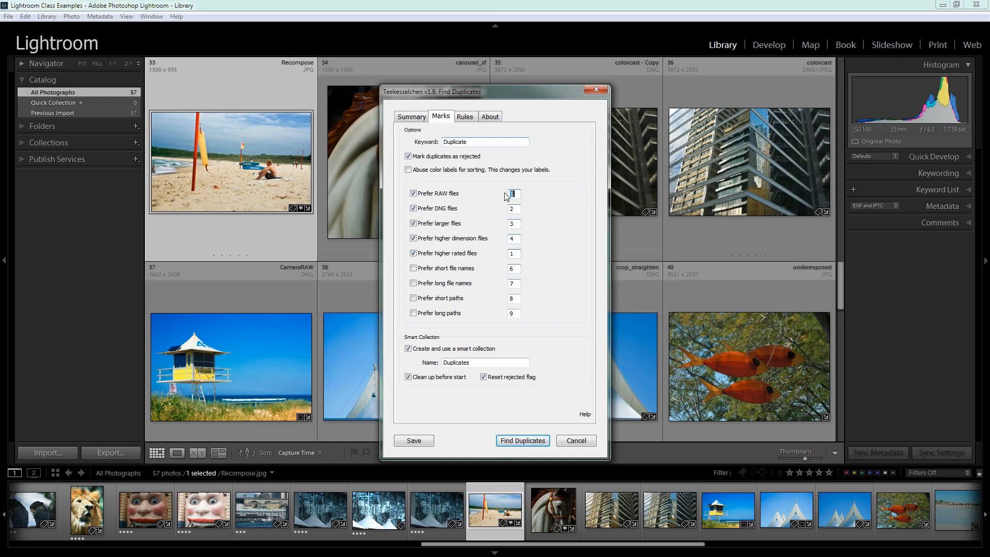
type("2")
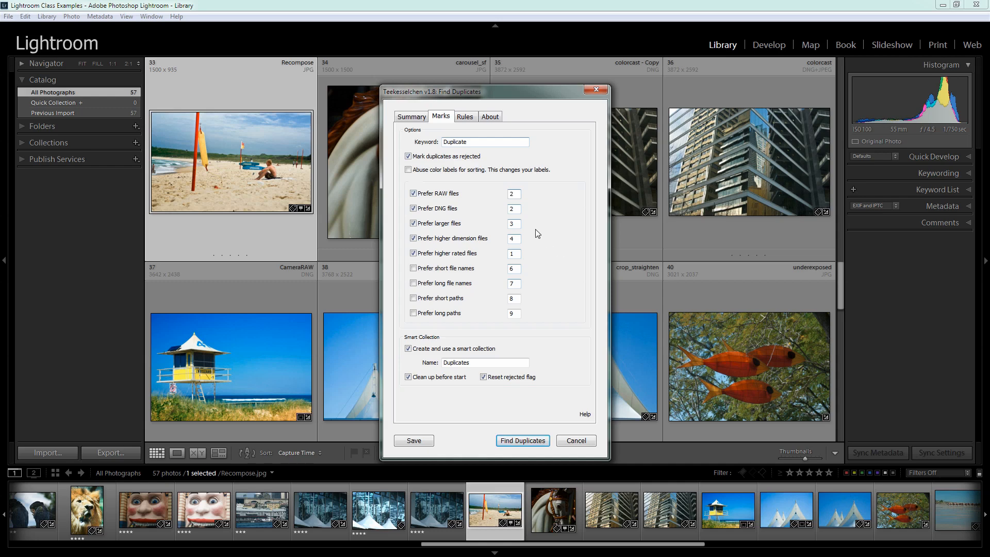
left_click(514, 209)
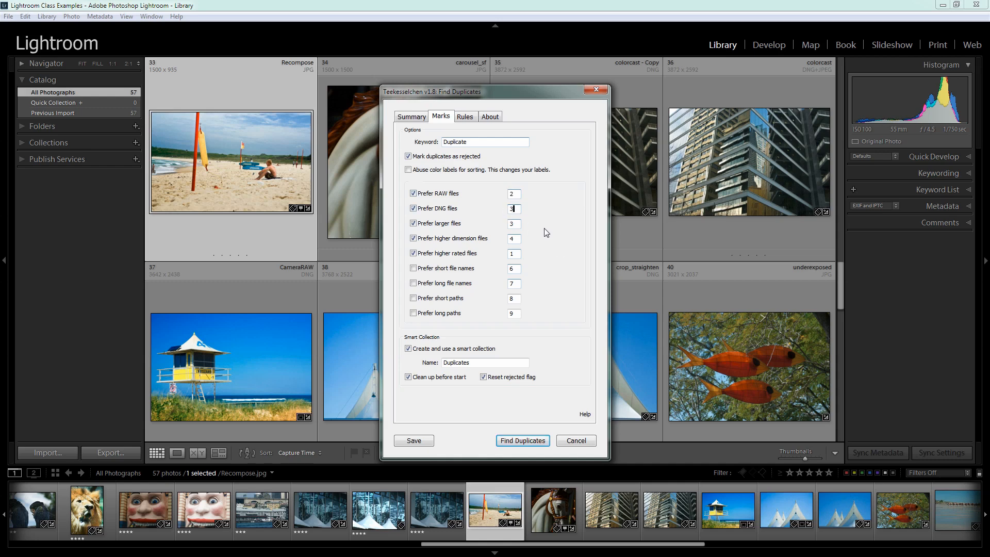
mouse_move(516, 230)
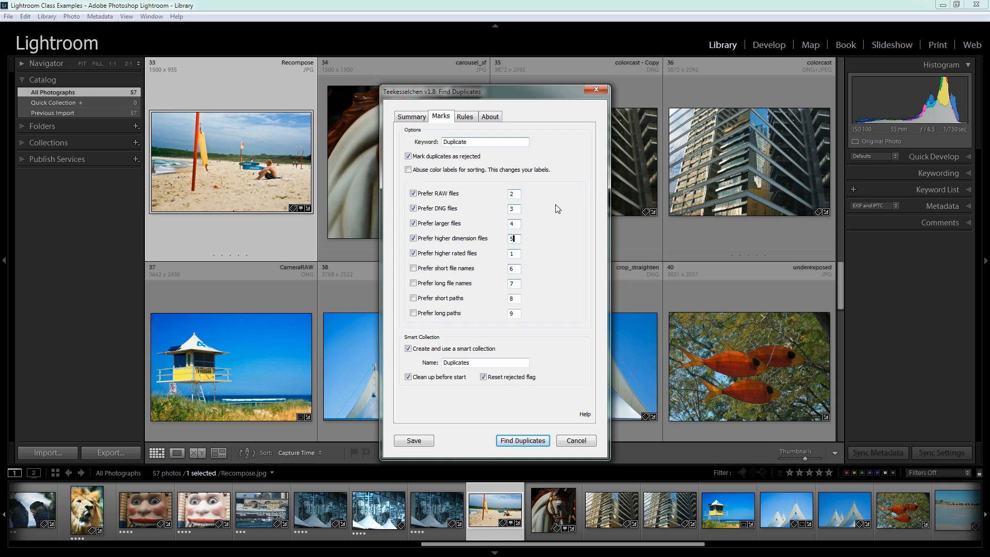
mouse_move(427, 201)
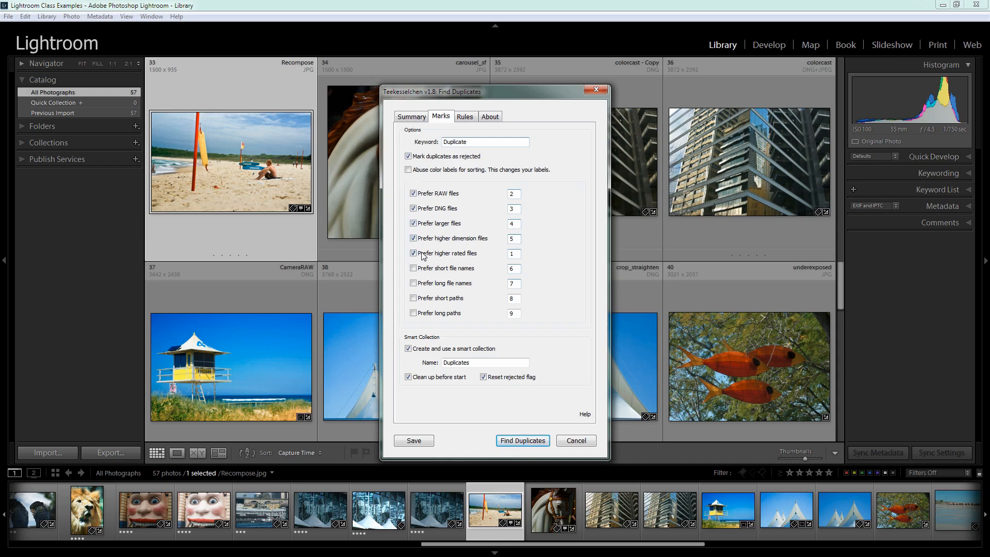
mouse_move(436, 262)
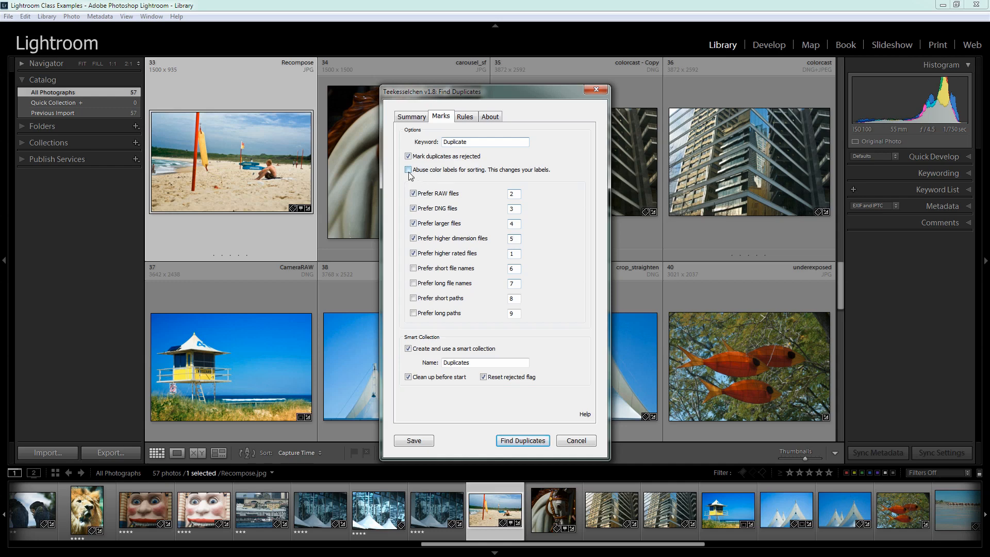
mouse_move(464, 176)
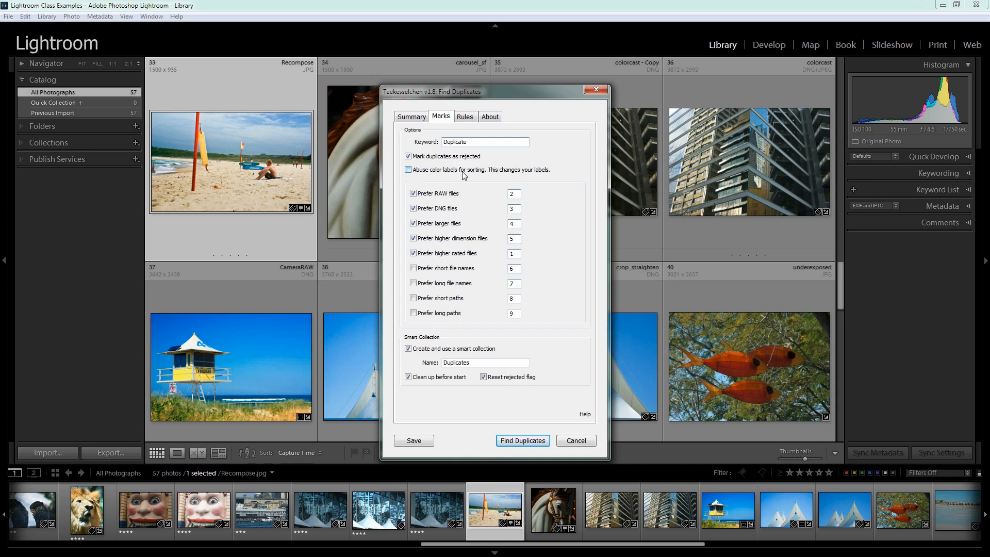
left_click(514, 239)
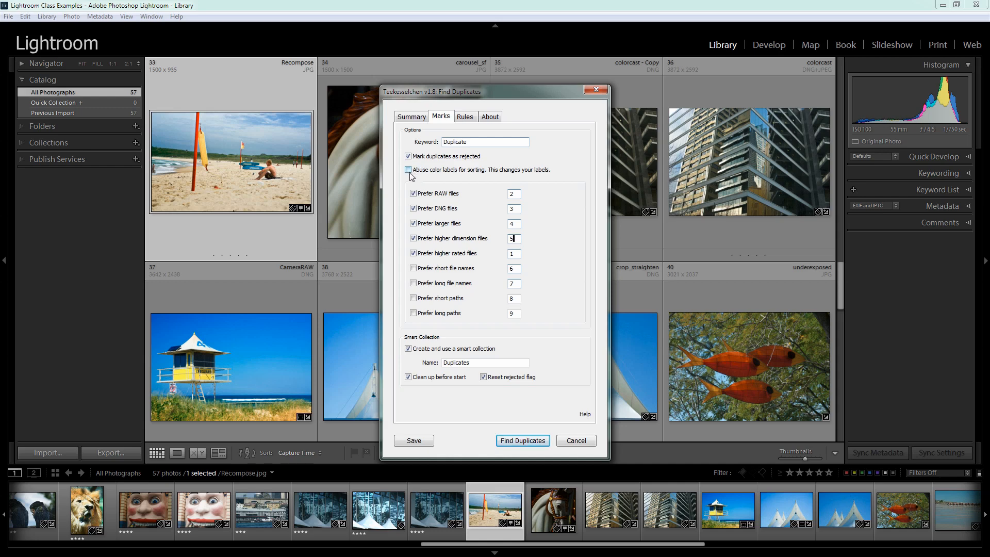
mouse_move(520, 166)
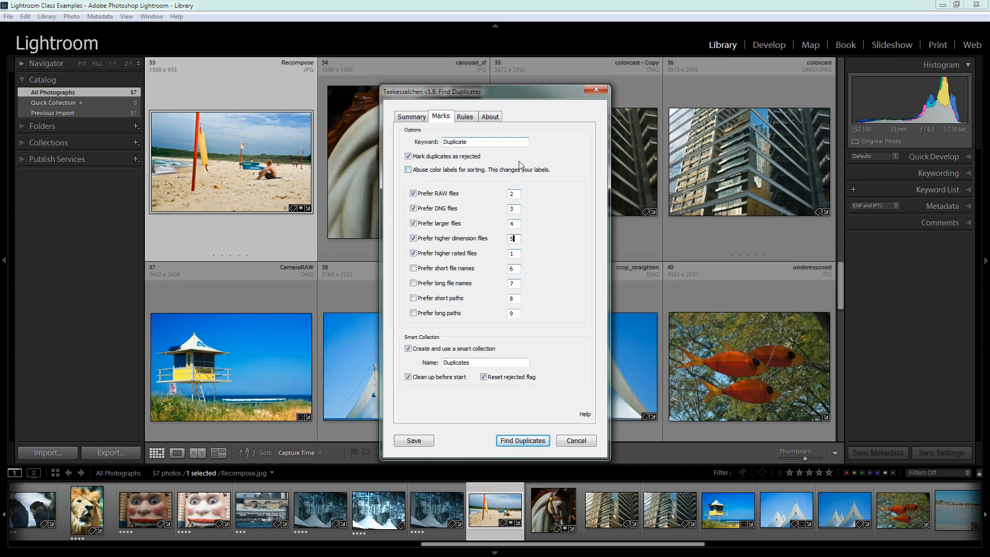
left_click(408, 170)
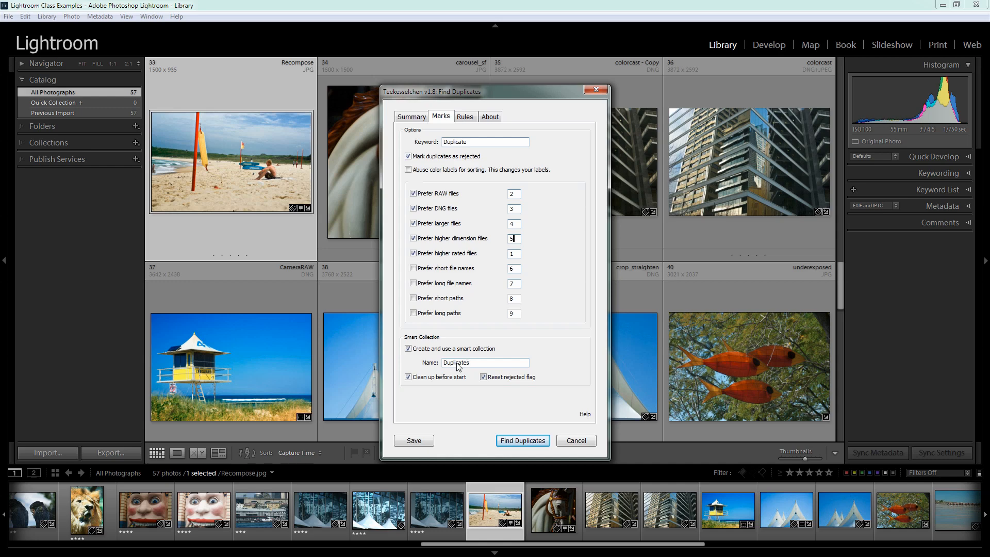
mouse_move(454, 385)
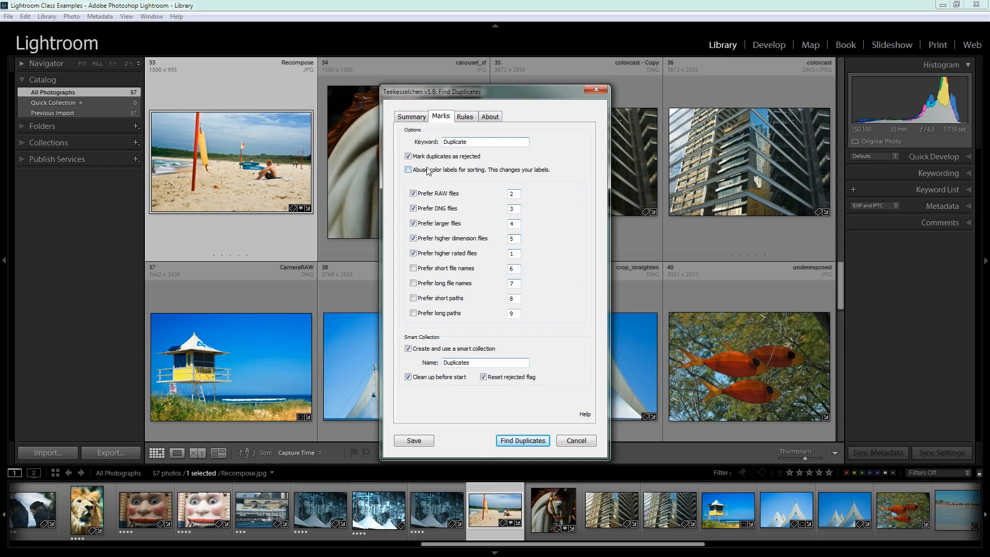
mouse_move(533, 175)
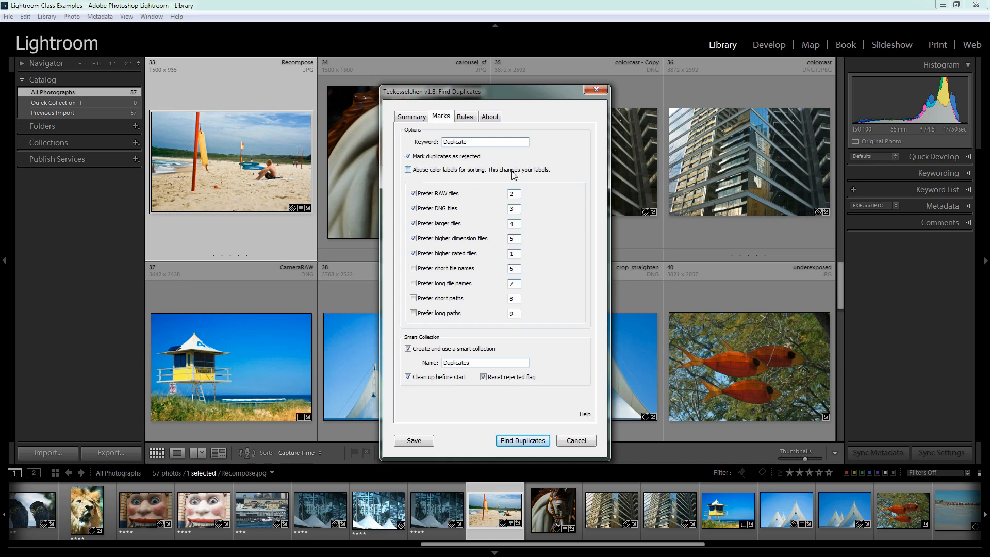
mouse_move(475, 432)
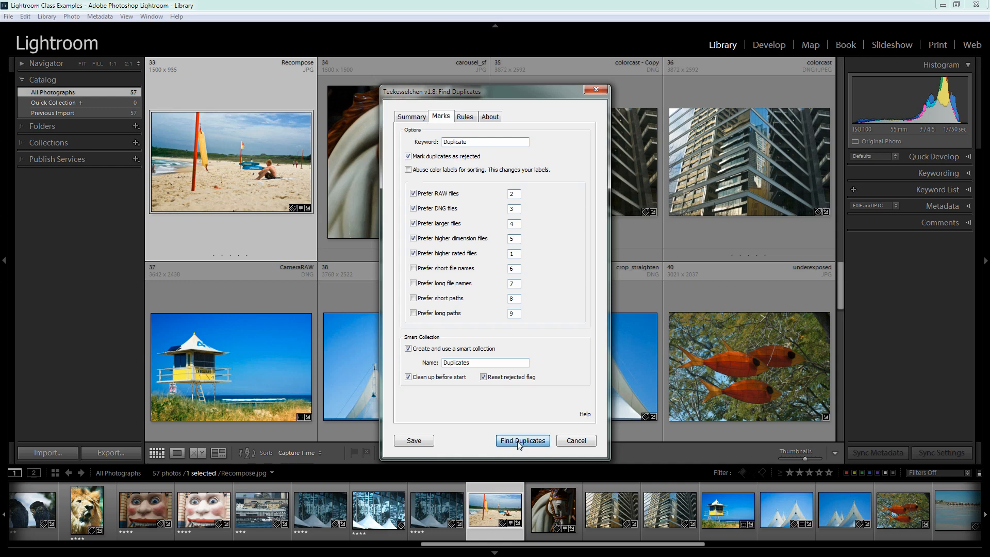
Run the duplicate search, dismiss the 0-of-57 report, and reopen the duplicate finder.
left_click(522, 440)
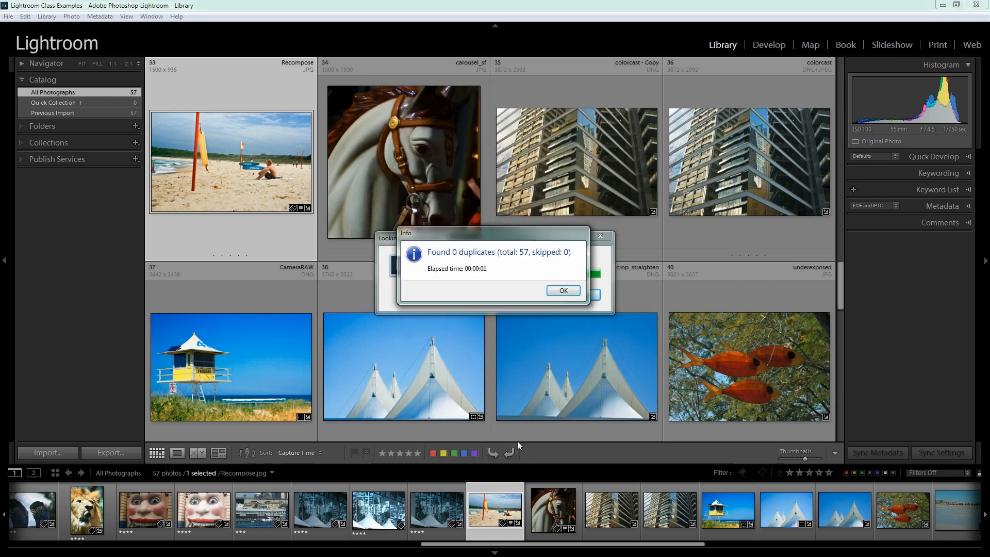
mouse_move(563, 291)
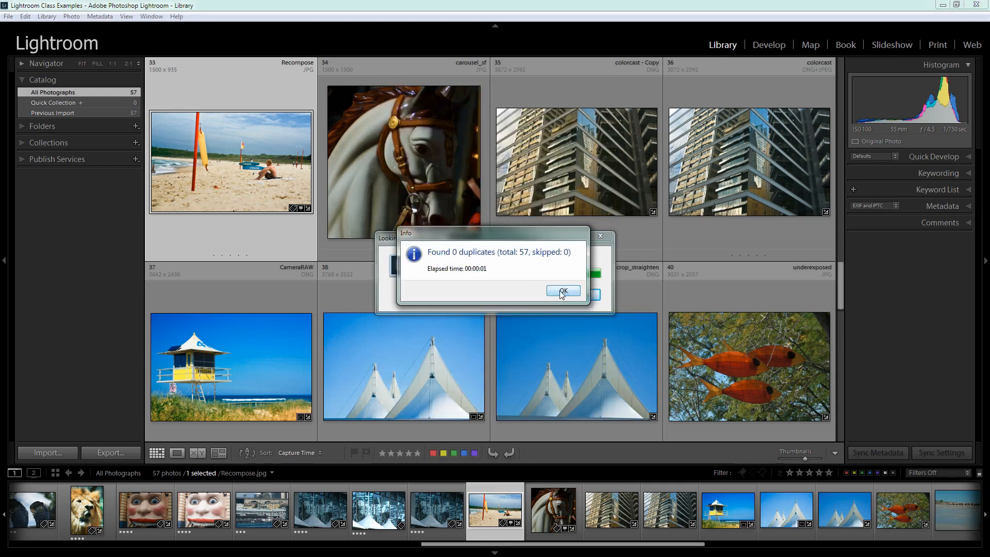
left_click(564, 291)
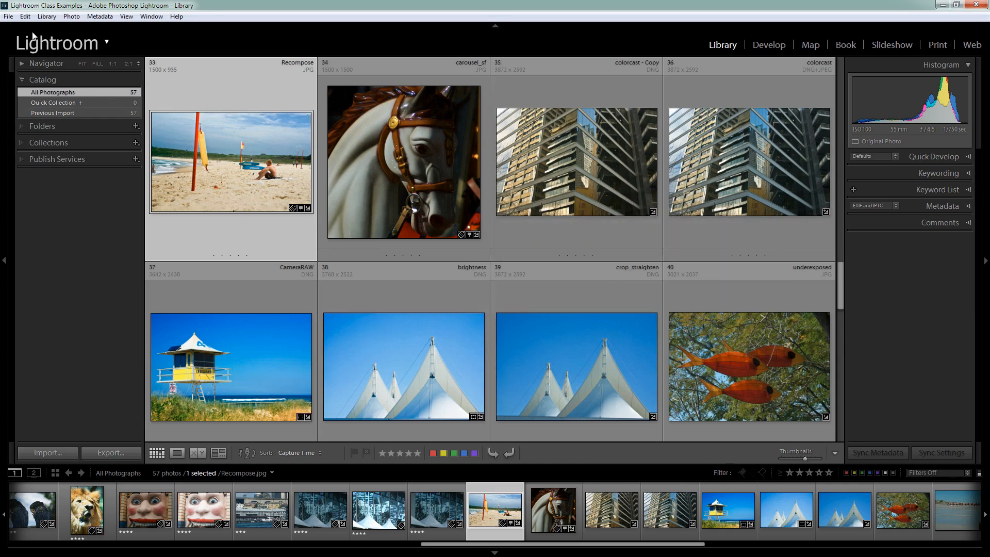
left_click(45, 16)
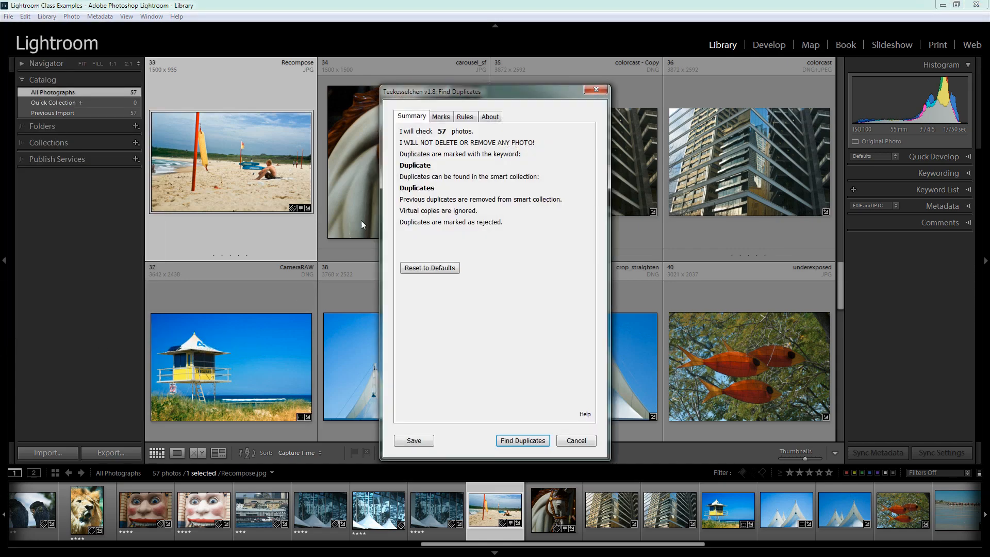
On the Rules tab, uncheck File type and File name, then rerun the search.
left_click(466, 117)
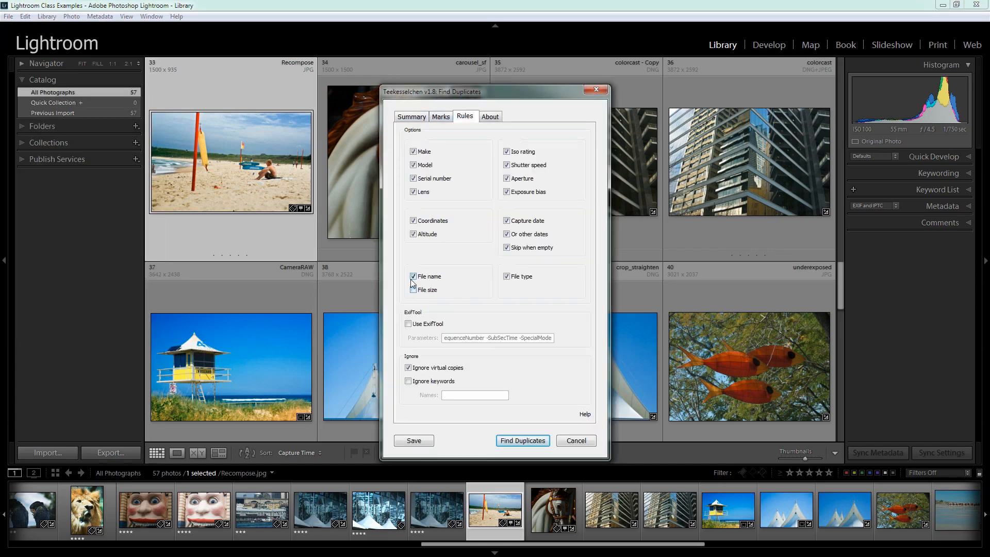
left_click(412, 290)
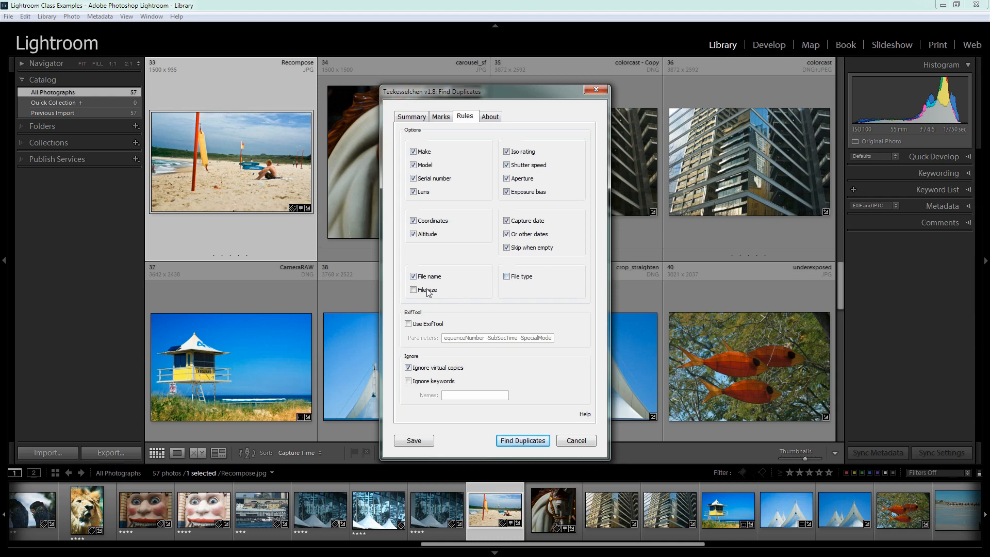
left_click(414, 276)
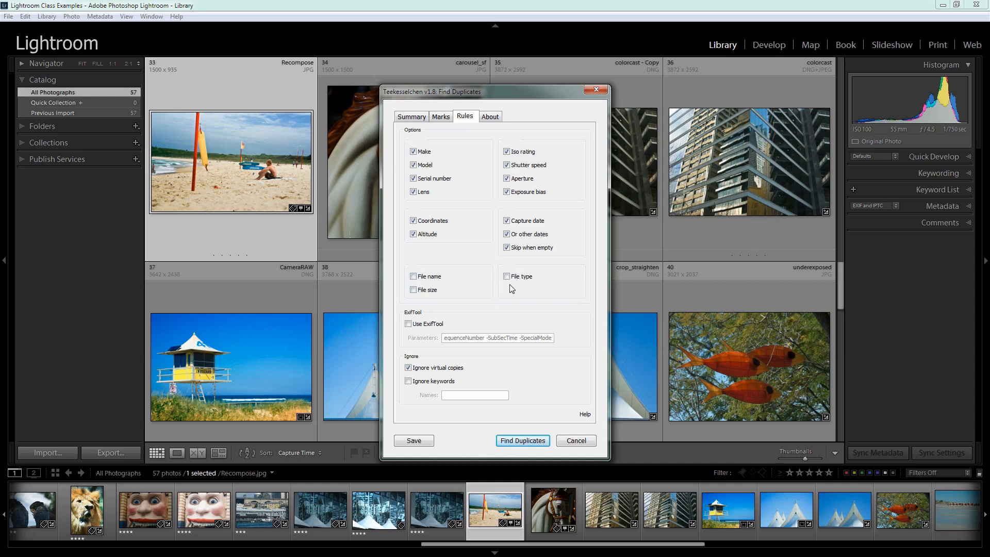
mouse_move(481, 282)
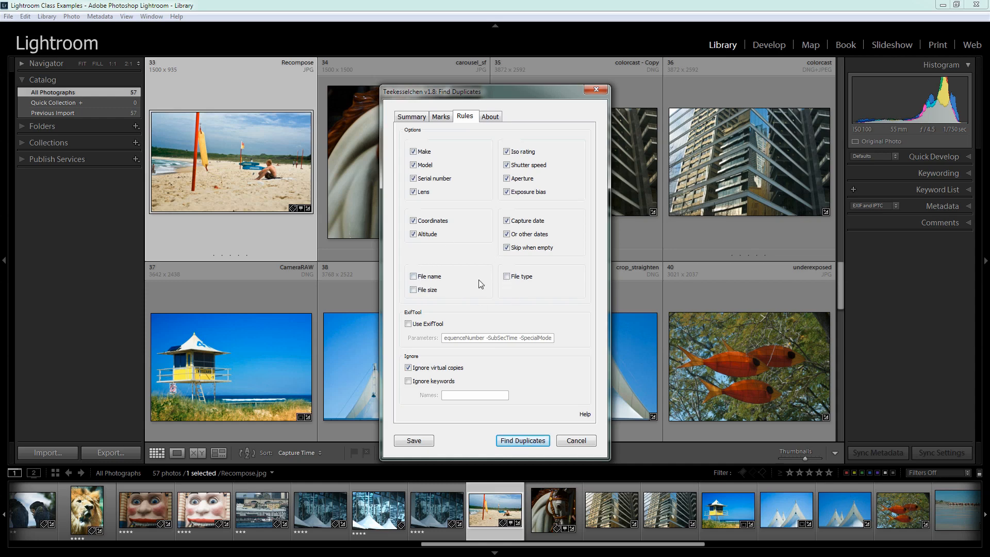
mouse_move(496, 280)
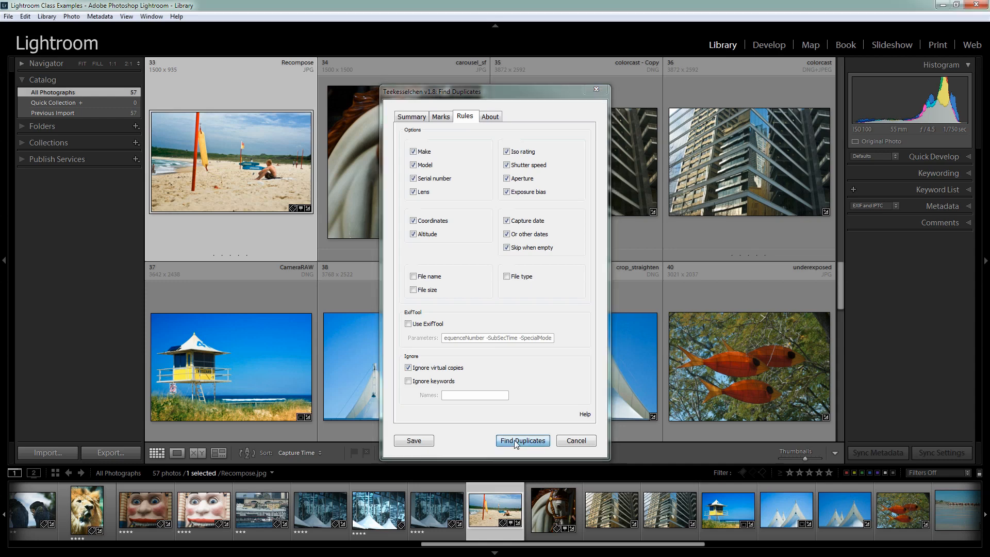
left_click(523, 440)
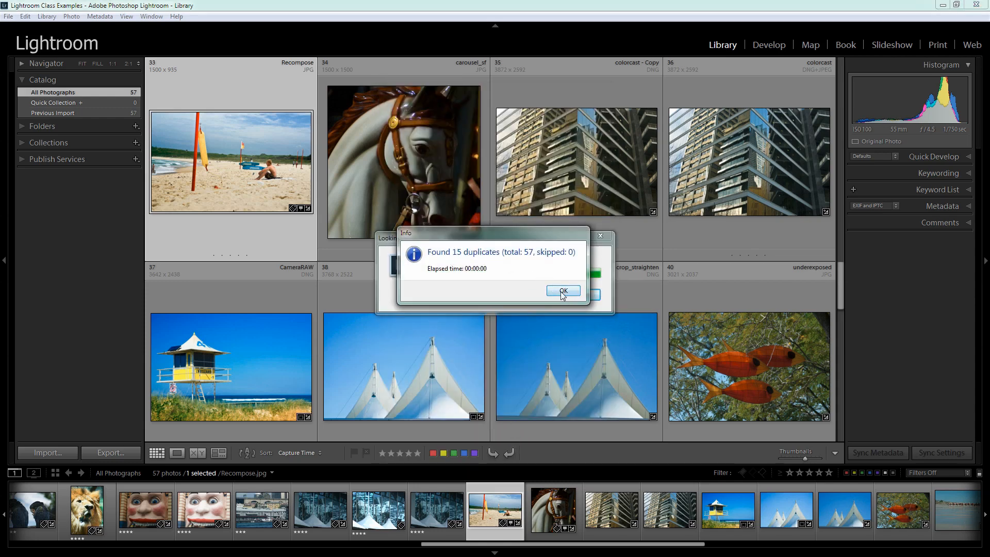
Dismiss the 15-duplicates message and show the Duplicates smart collection of 28 photos.
left_click(563, 290)
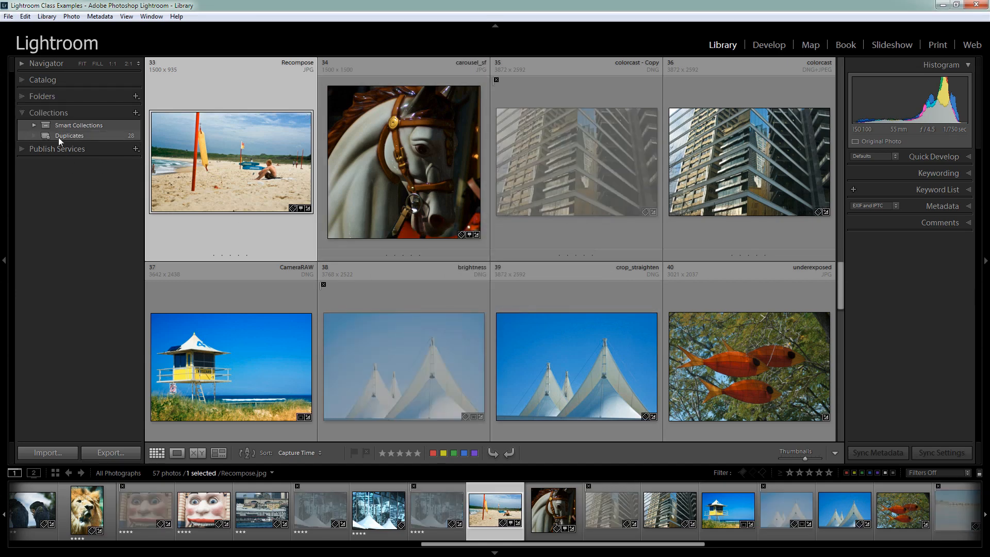
mouse_move(64, 138)
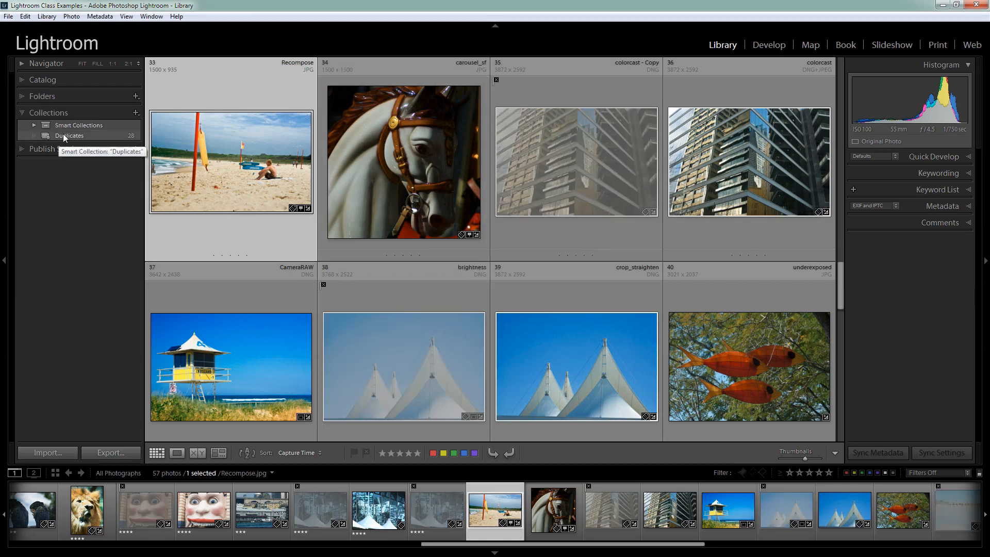
left_click(69, 136)
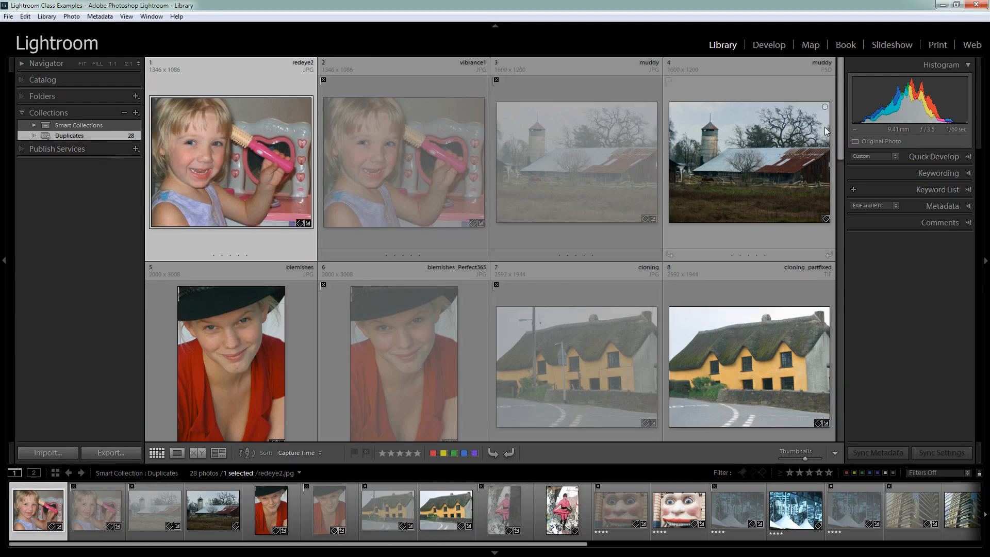
scroll("down", 3)
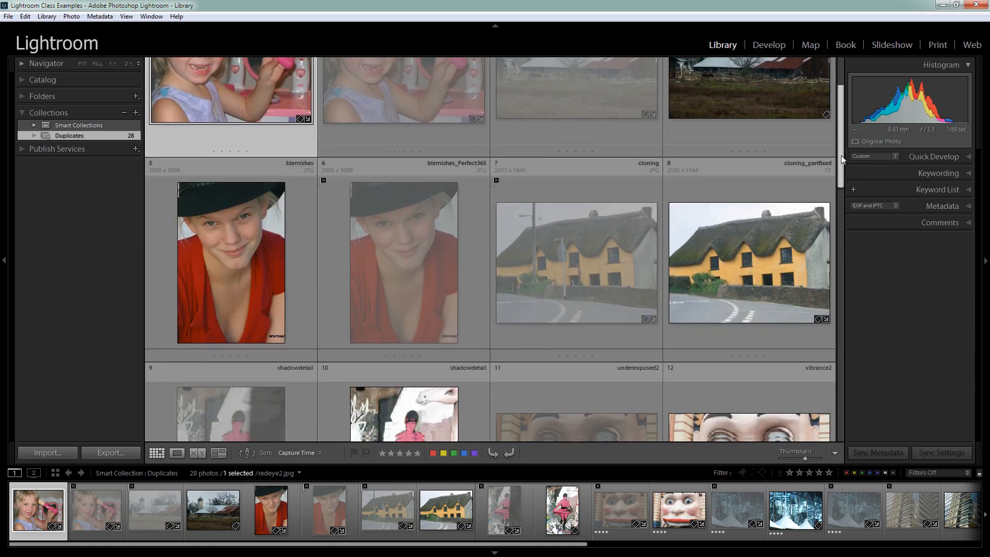
scroll("down", 3)
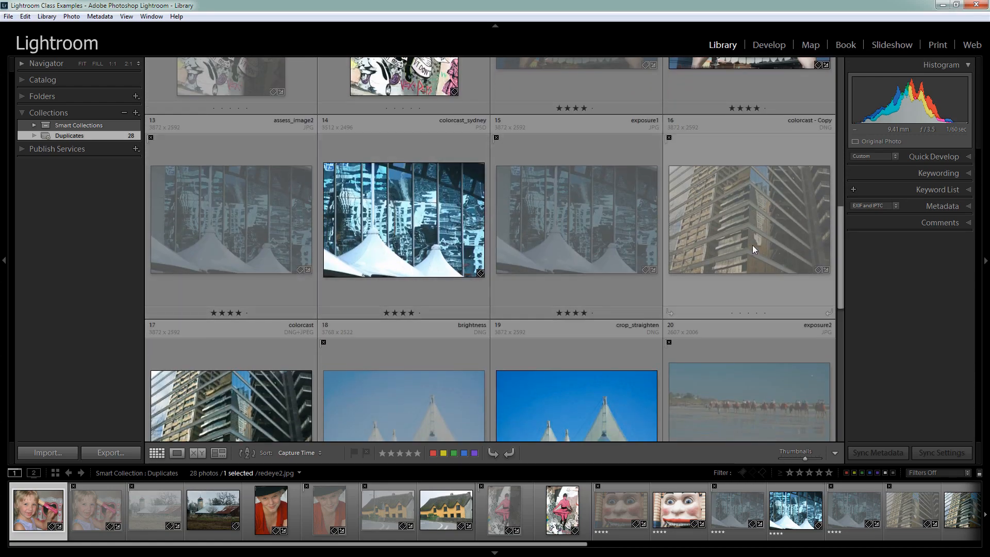
scroll("down", 3)
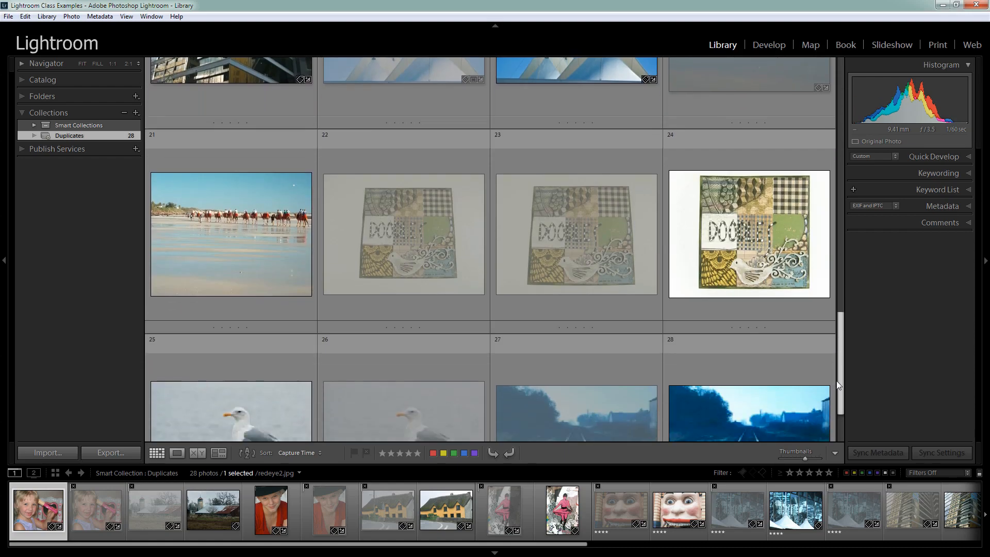
scroll("down", 3)
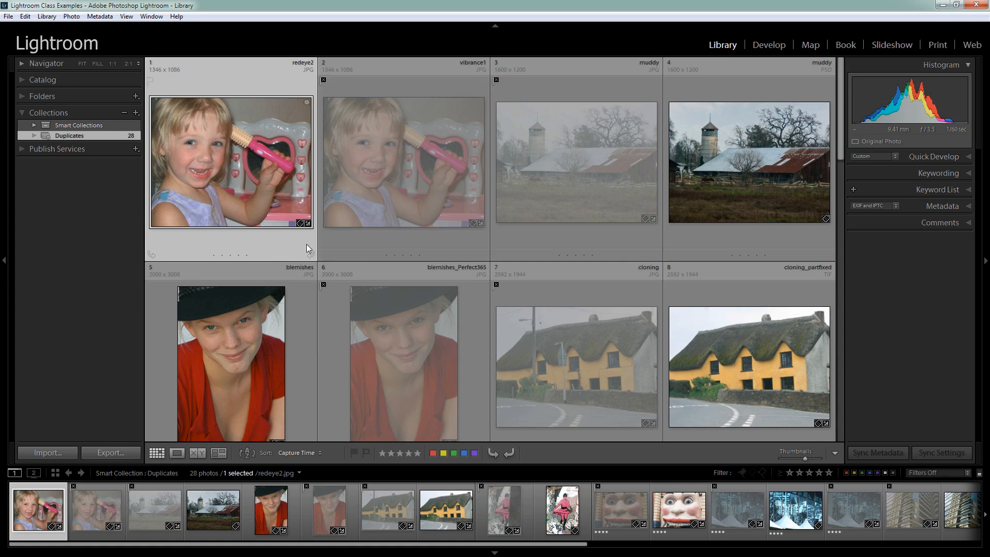
mouse_move(288, 246)
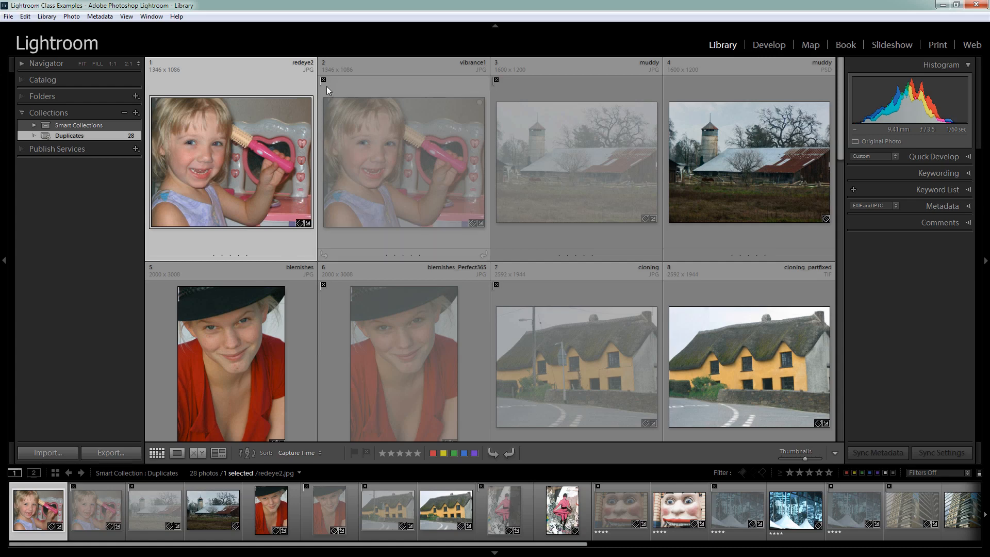
mouse_move(324, 80)
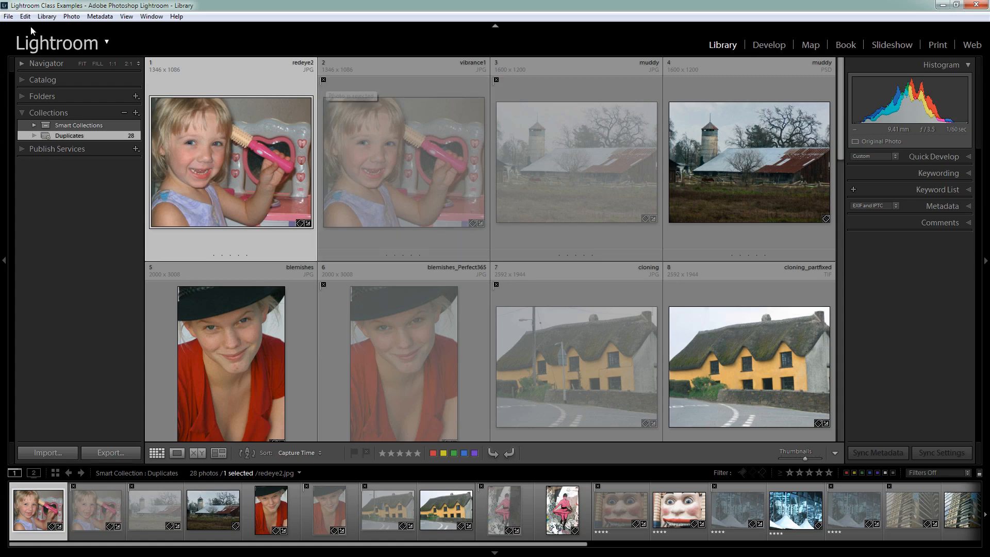
left_click(46, 16)
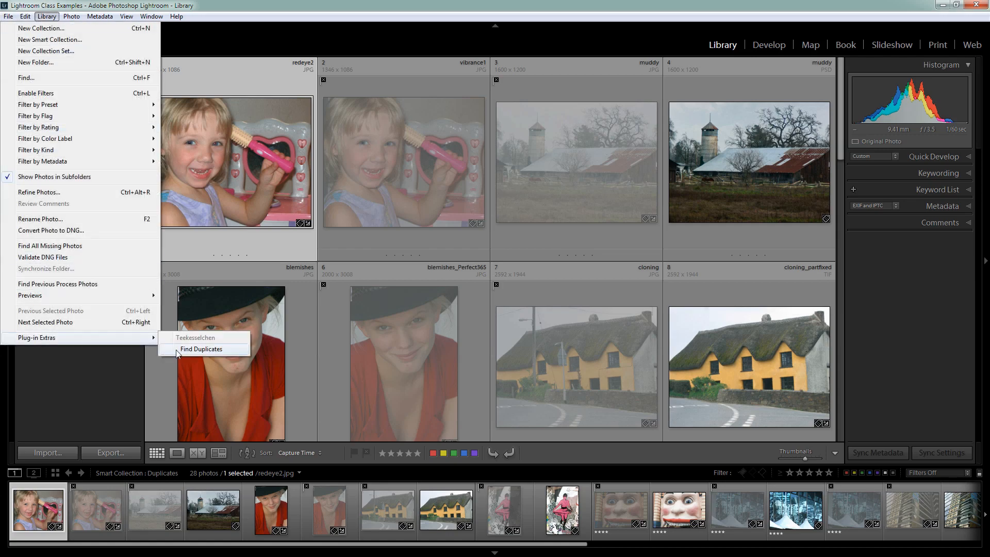
left_click(202, 349)
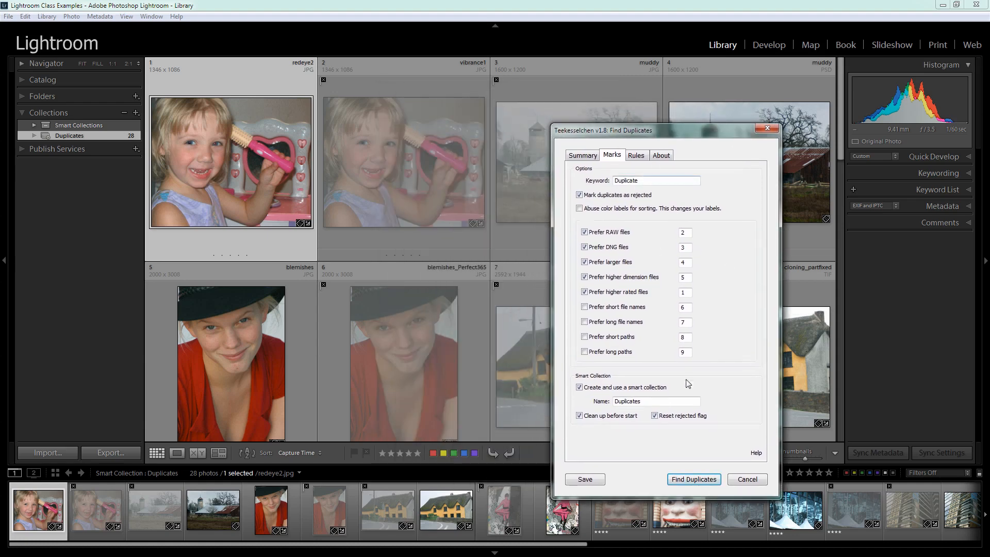
mouse_move(342, 188)
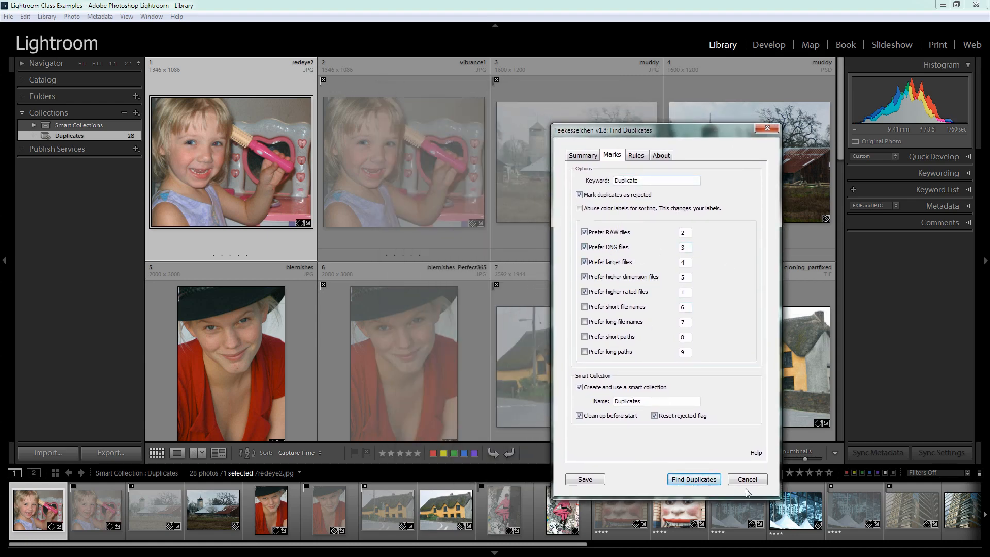
left_click(748, 480)
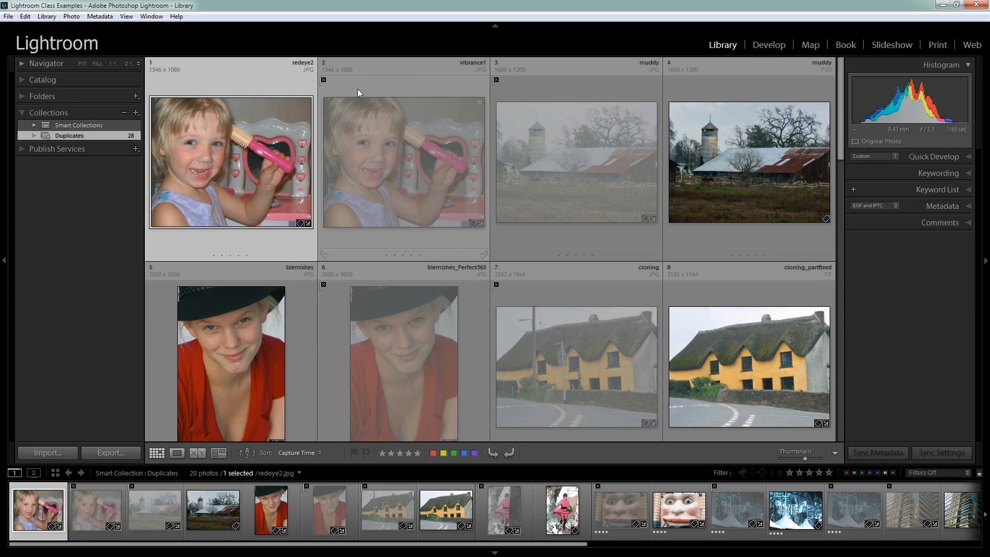
mouse_move(341, 91)
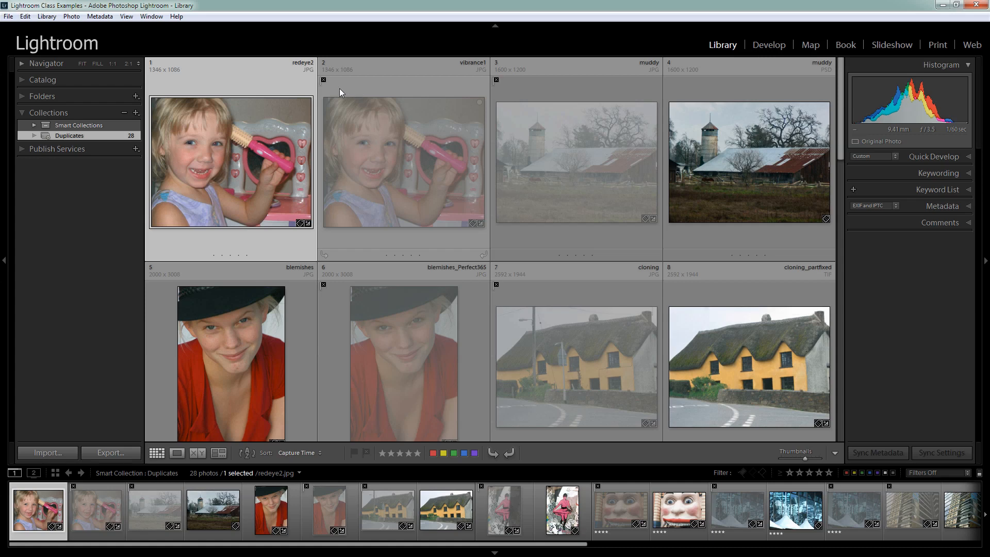
mouse_move(336, 143)
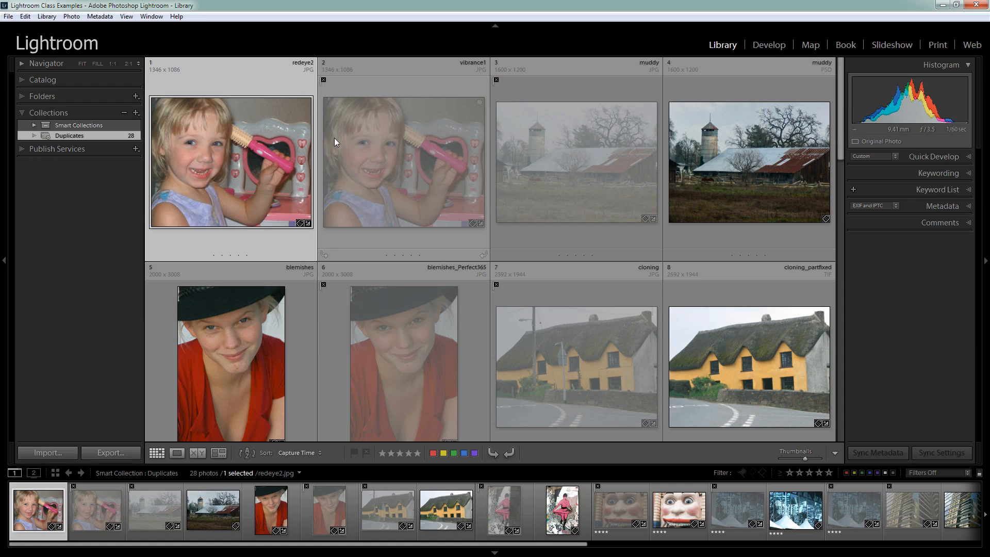
mouse_move(333, 160)
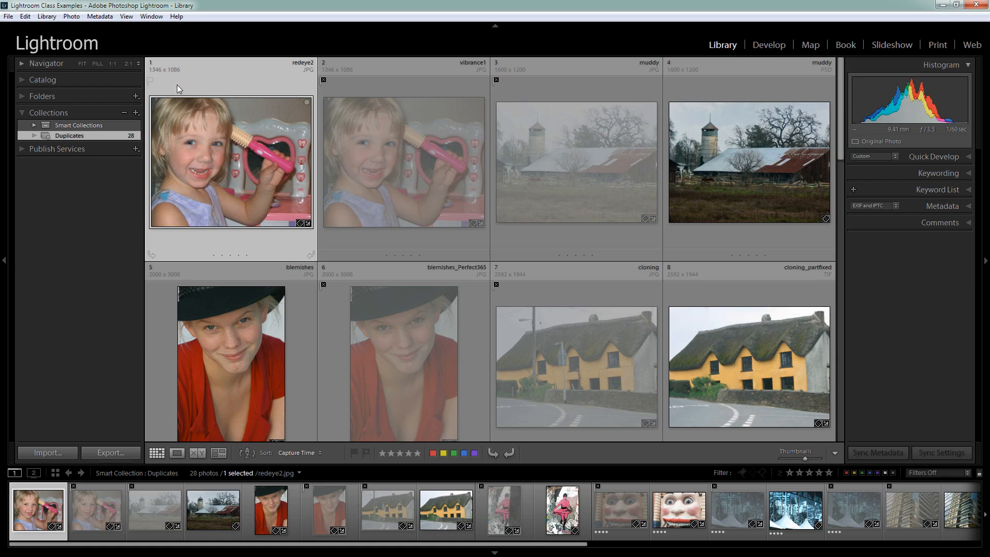
mouse_move(399, 181)
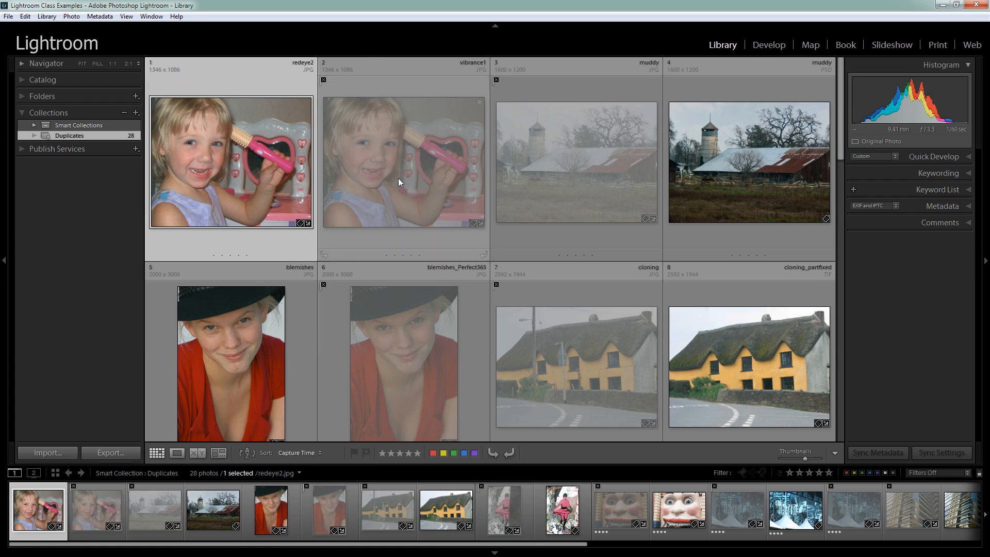
mouse_move(583, 87)
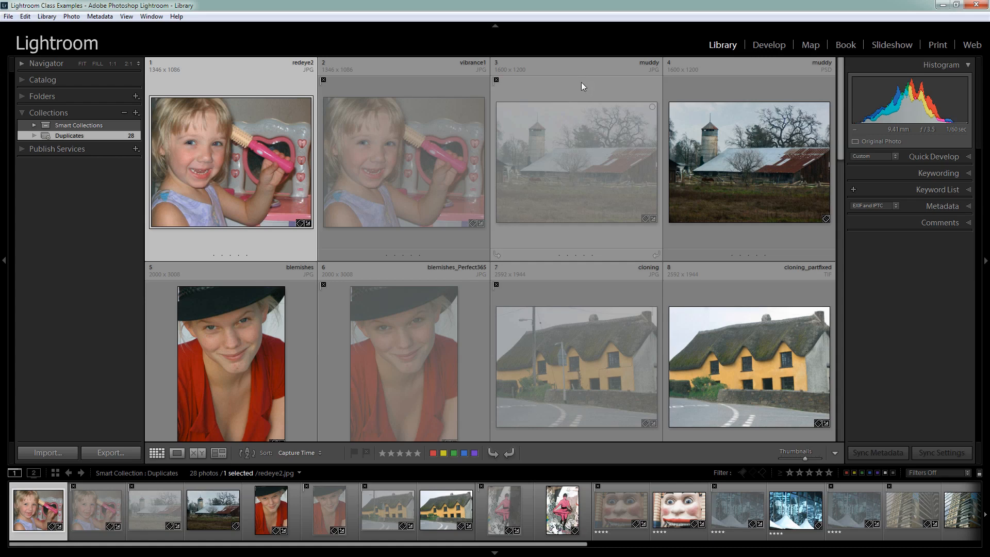
Compare the cloning and cloning_partfixed cottage photos, clearing the original cloning photo's reject flag.
left_click(749, 162)
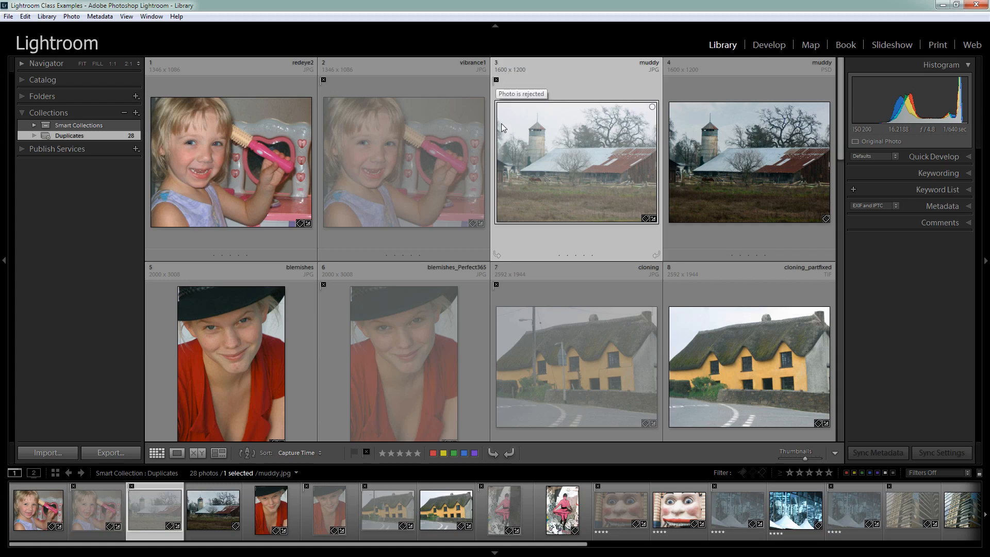
mouse_move(367, 453)
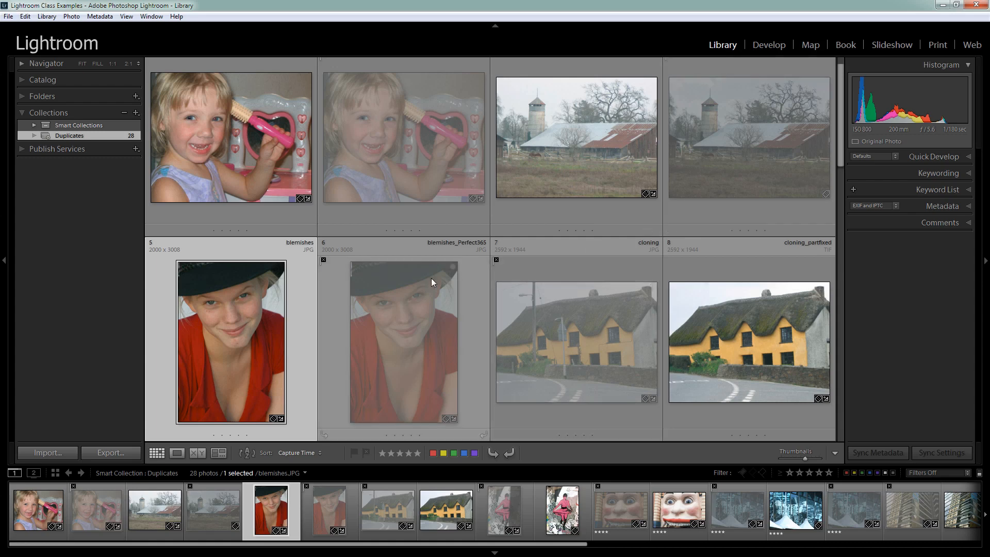
mouse_move(404, 423)
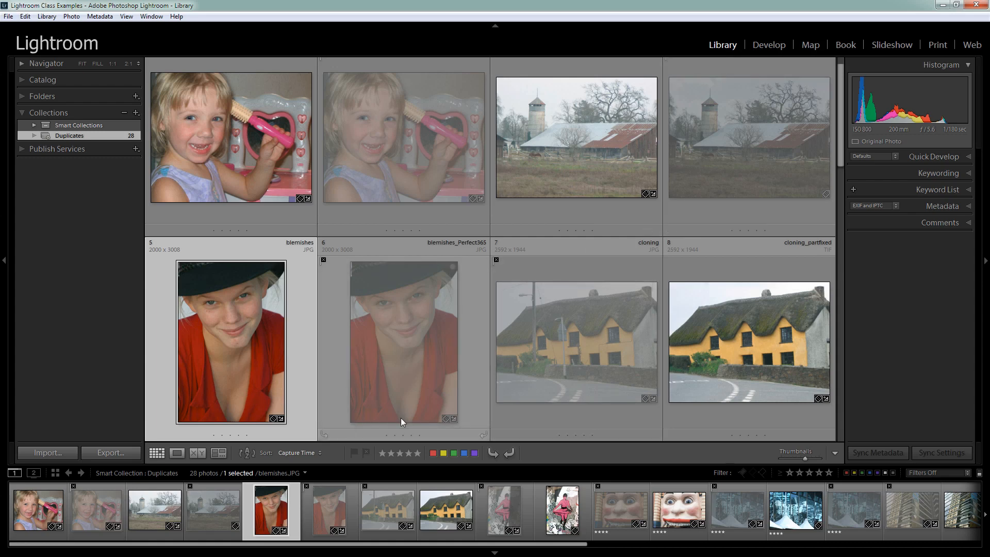
left_click(577, 343)
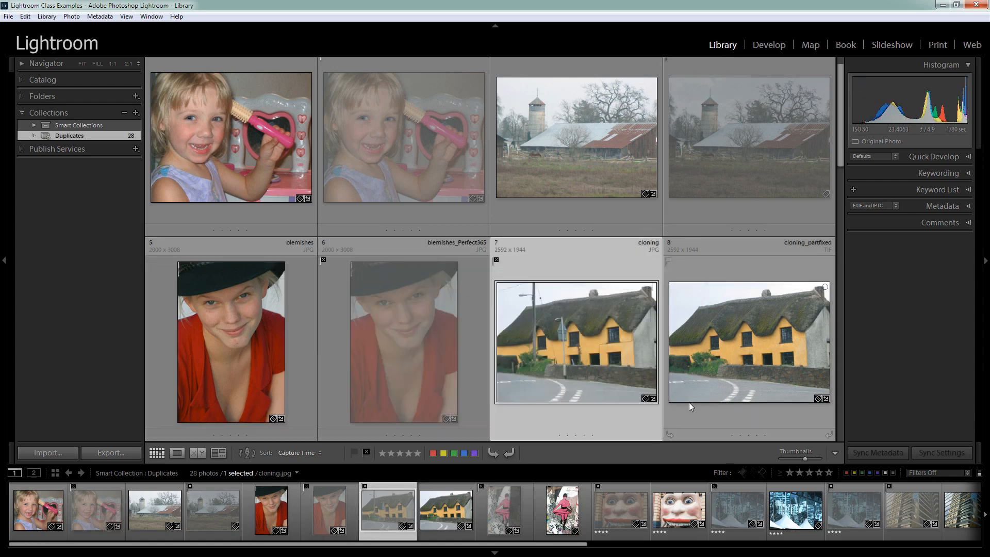
left_click(749, 342)
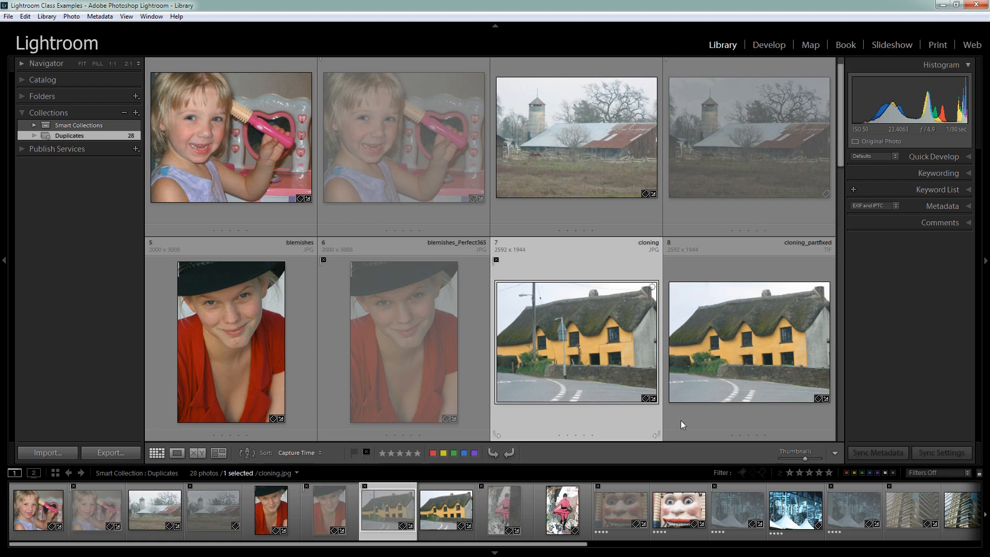
left_click(750, 342)
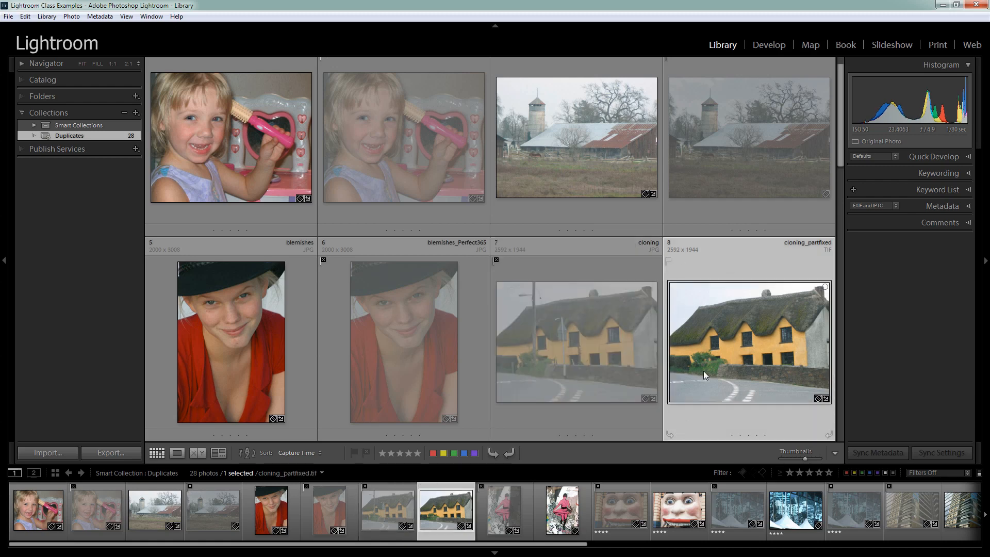
left_click(577, 342)
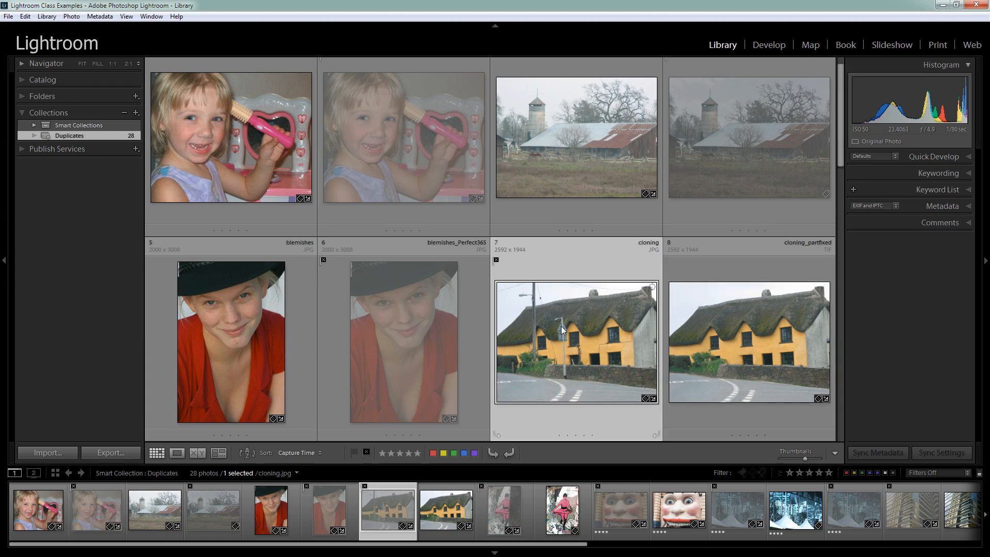
mouse_move(748, 327)
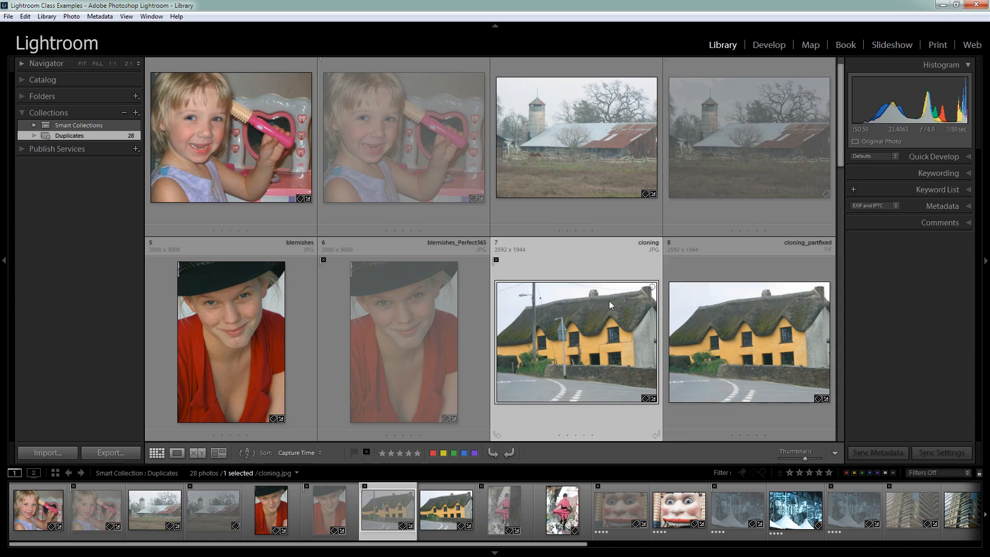
mouse_move(488, 255)
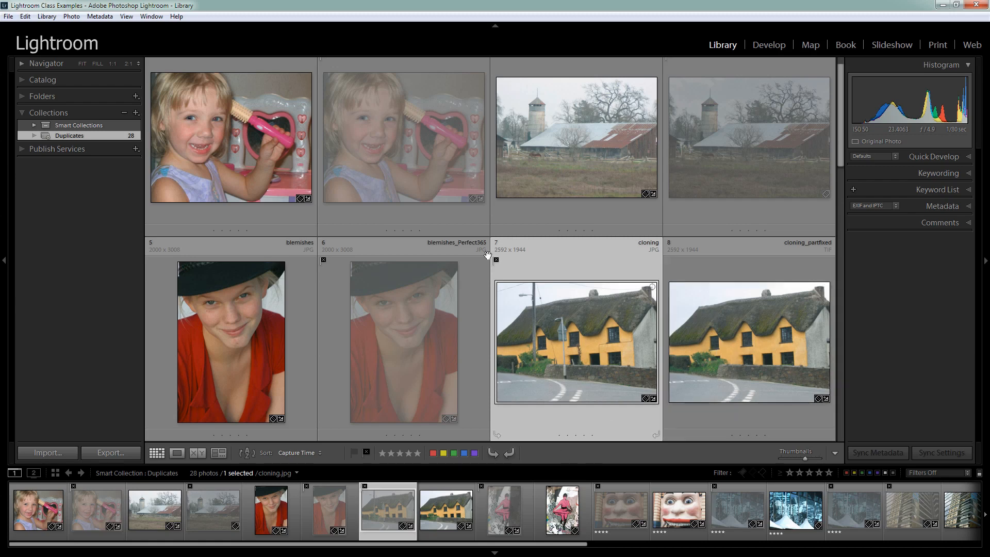
mouse_move(686, 271)
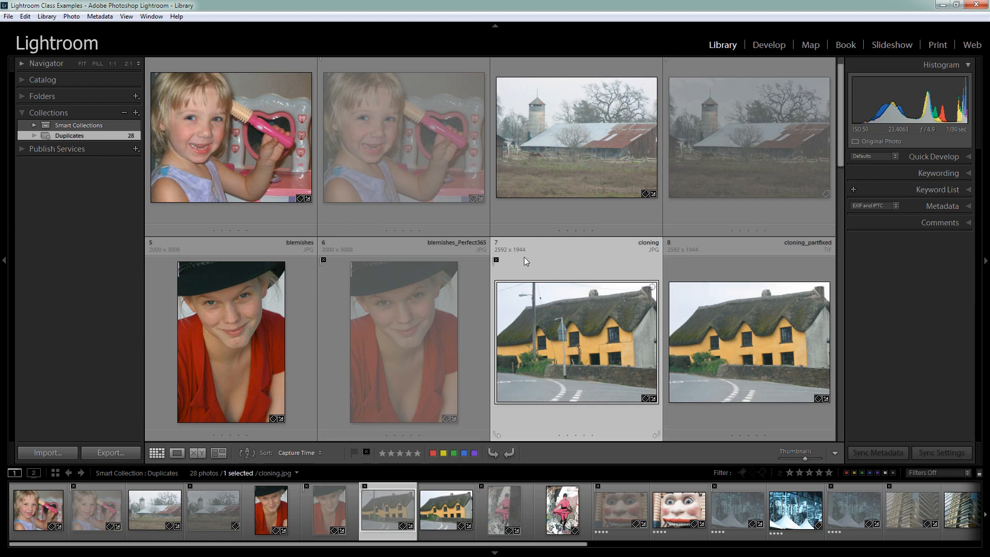
mouse_move(497, 263)
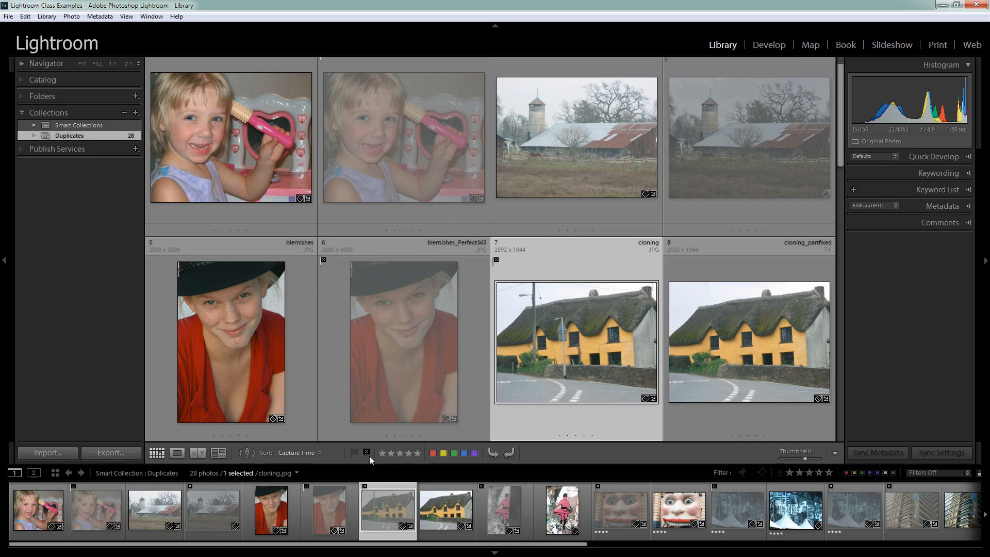
left_click(749, 342)
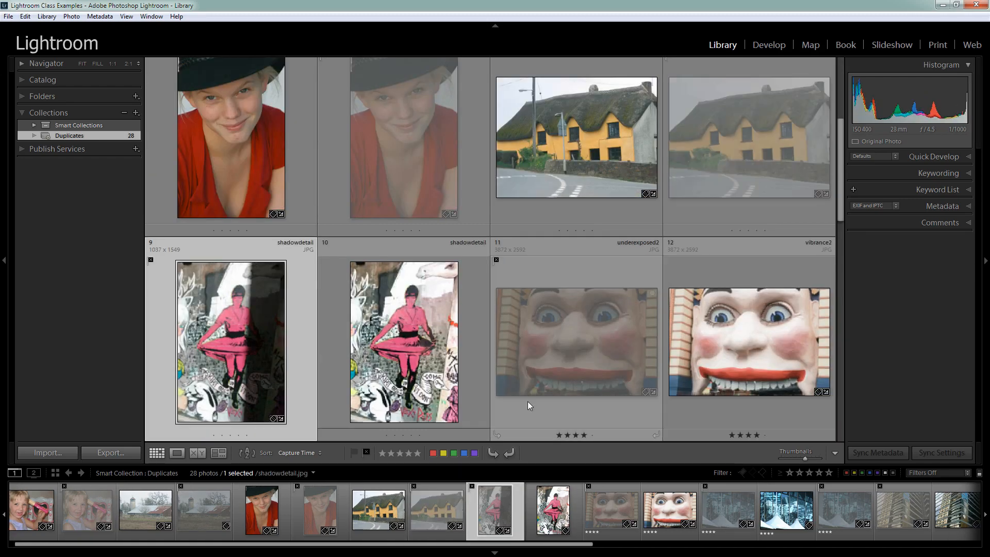
scroll("down", 3)
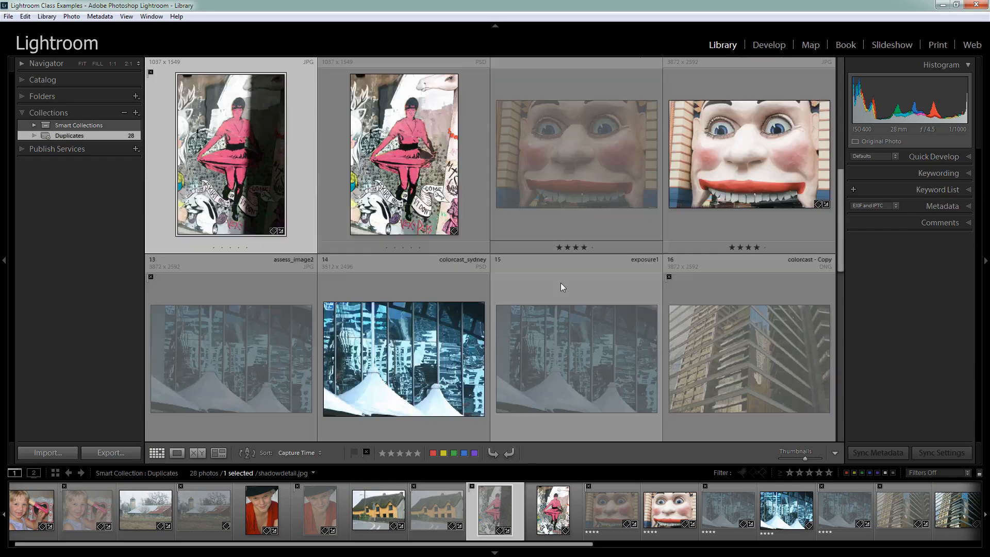
scroll("down", 3)
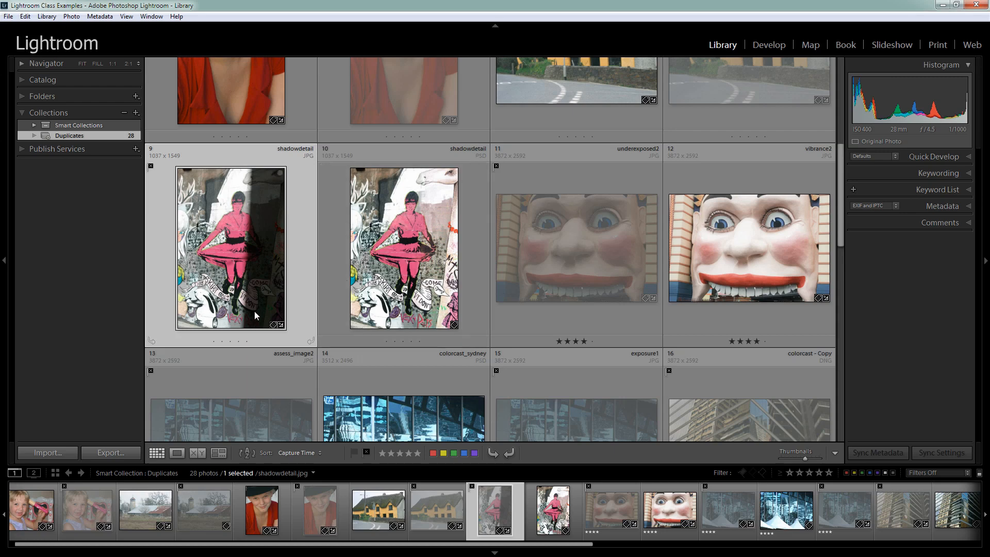
mouse_move(260, 305)
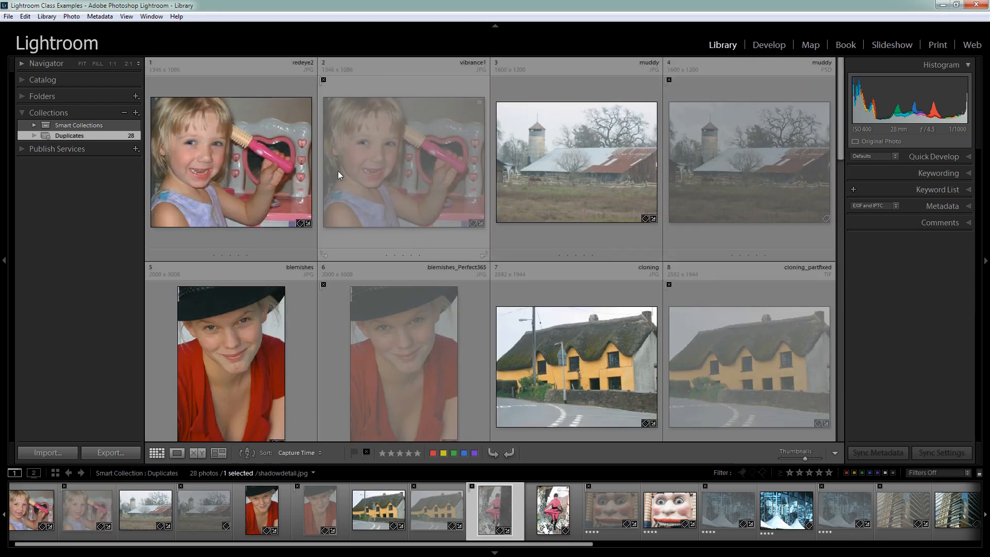
mouse_move(324, 81)
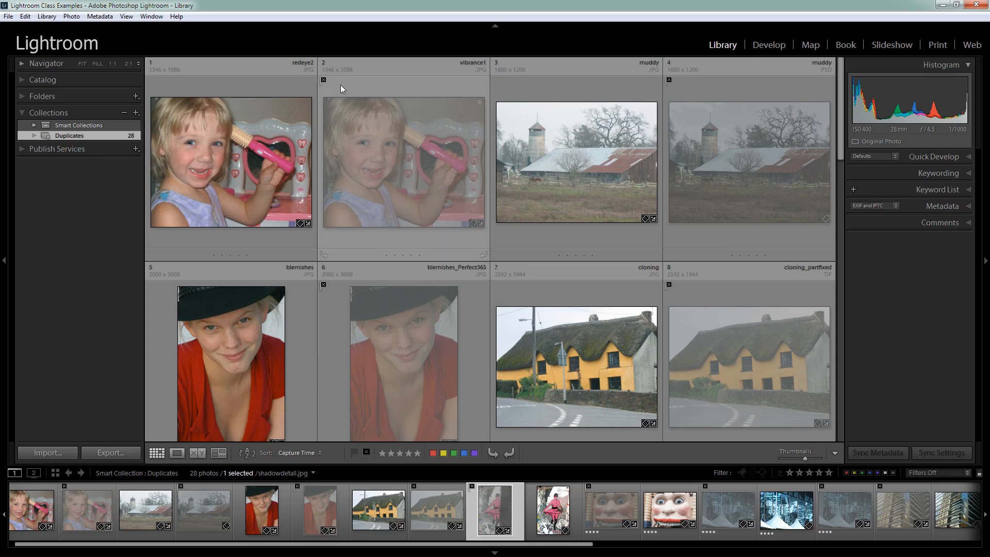
mouse_move(363, 195)
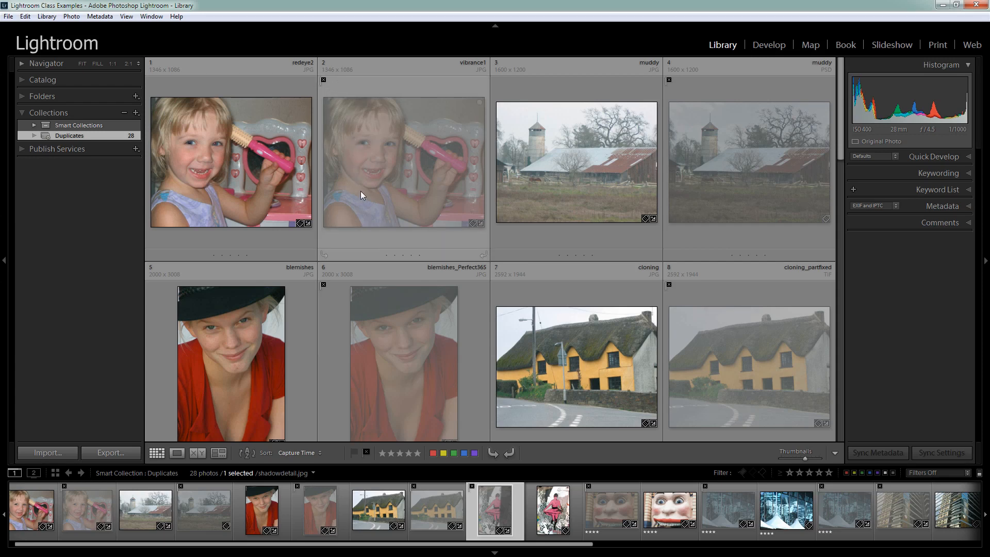
mouse_move(388, 206)
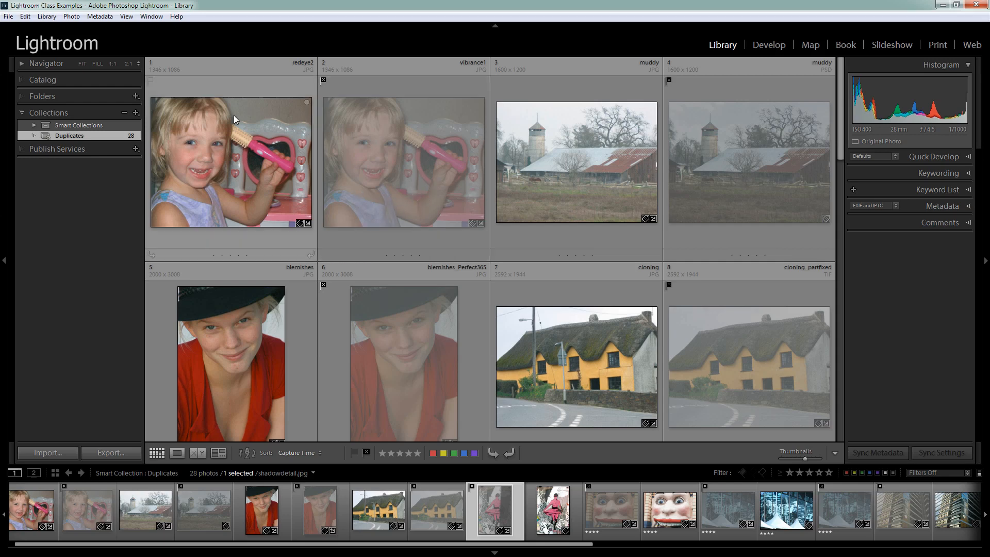
Try Delete Rejected Photos, dismiss the smart collection warning, and show All Photographs (57).
left_click(71, 17)
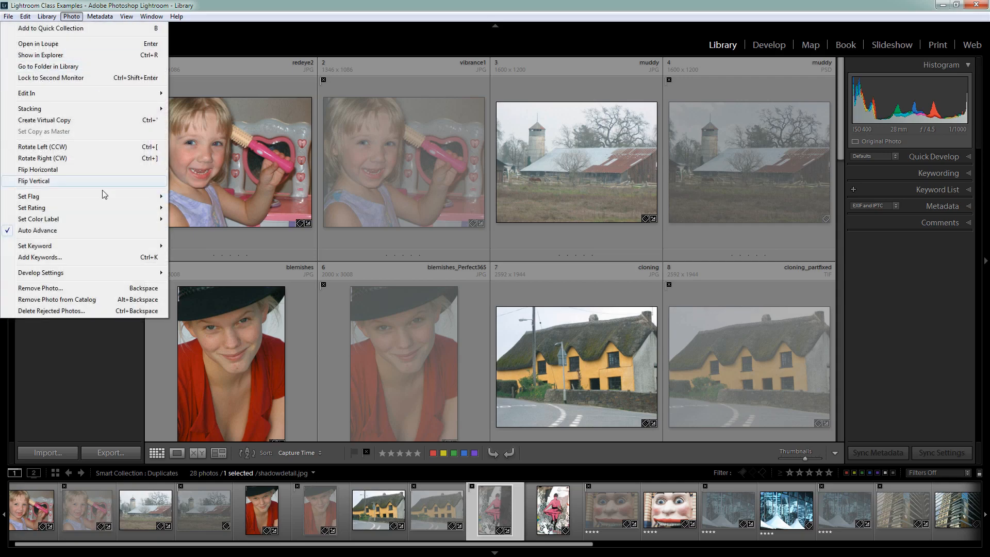
left_click(40, 288)
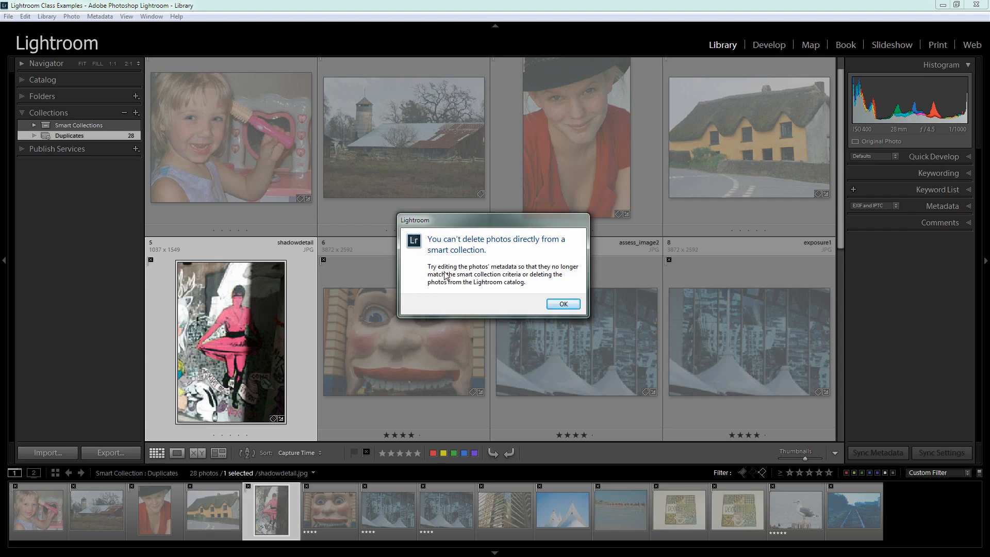
mouse_move(564, 304)
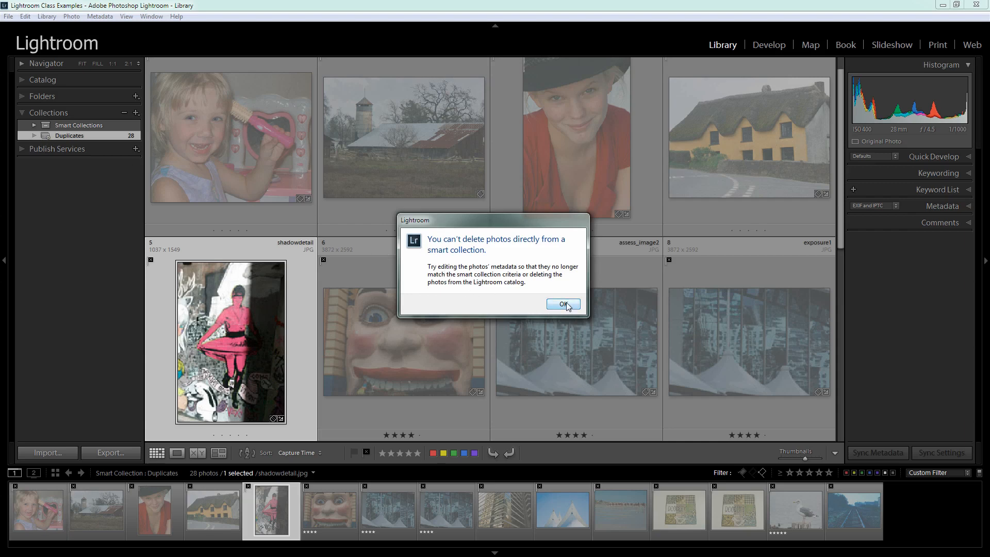
left_click(563, 304)
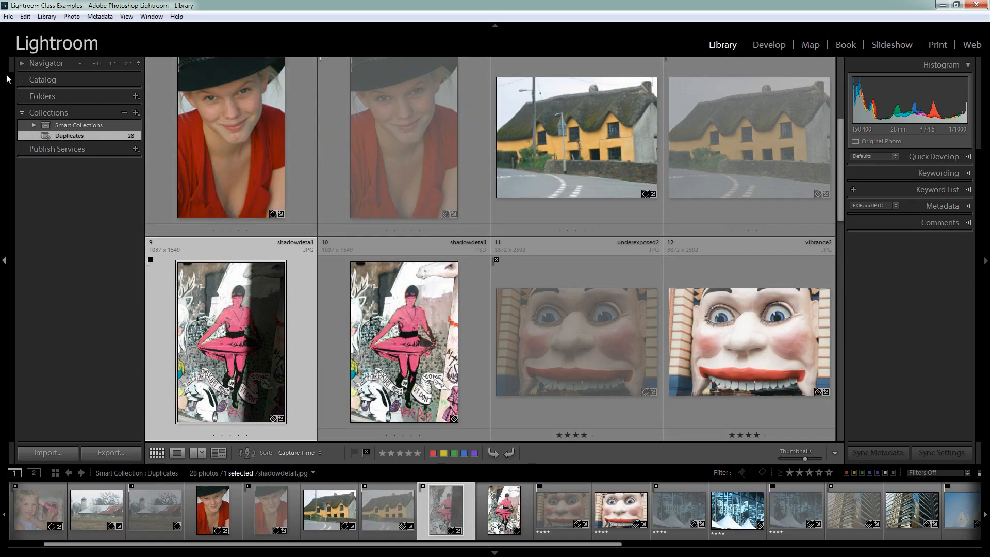
left_click(41, 80)
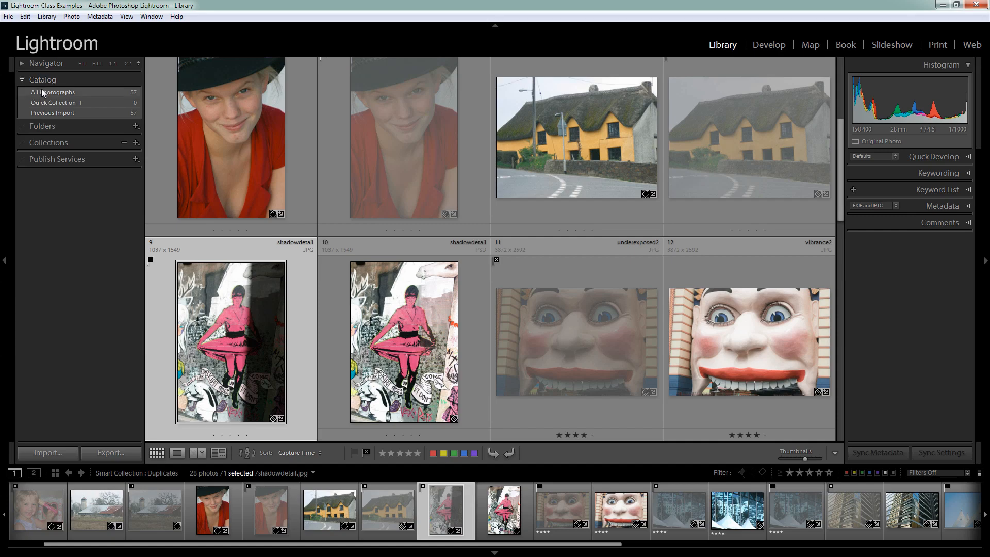
left_click(53, 92)
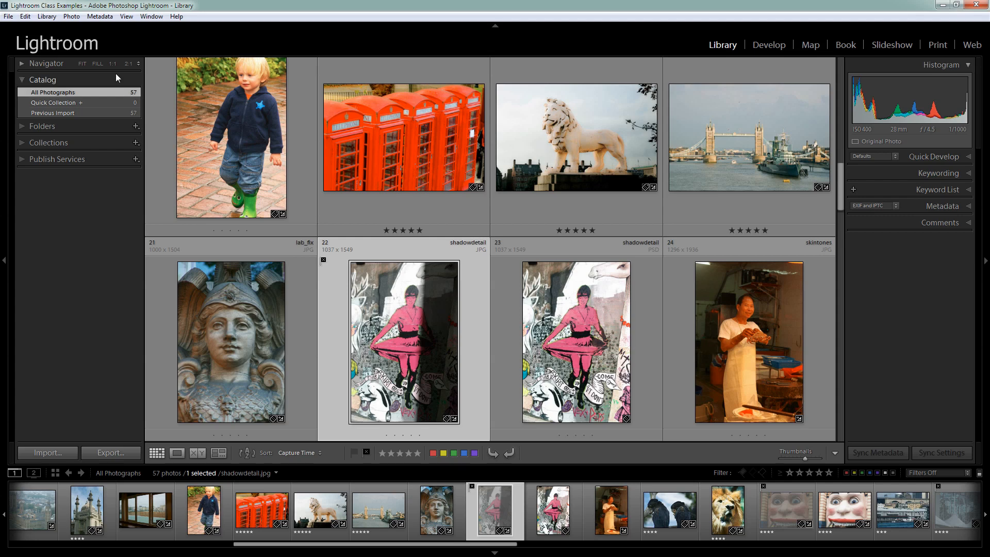
Remove the 15 rejected photos from the catalog only, without deleting the files.
left_click(72, 16)
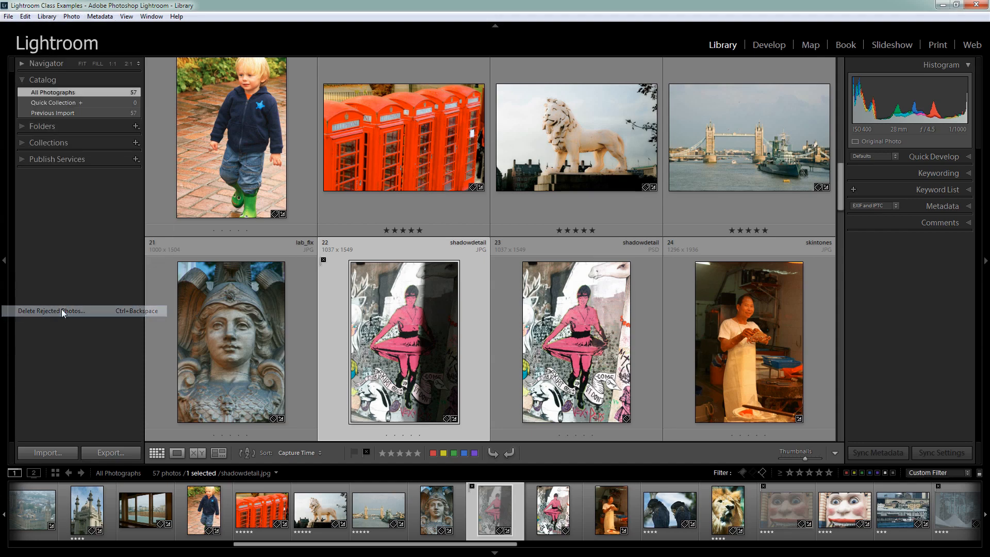
left_click(51, 311)
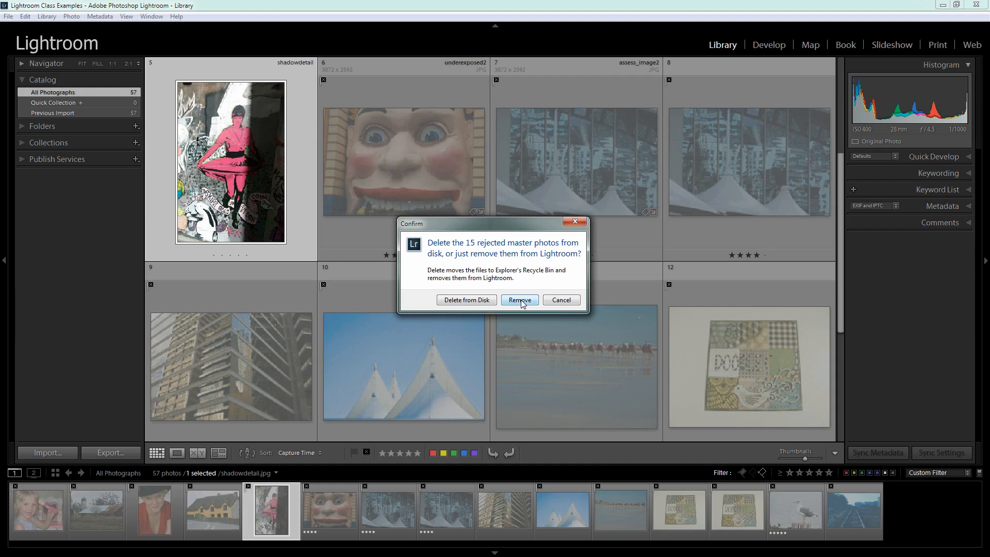
mouse_move(443, 303)
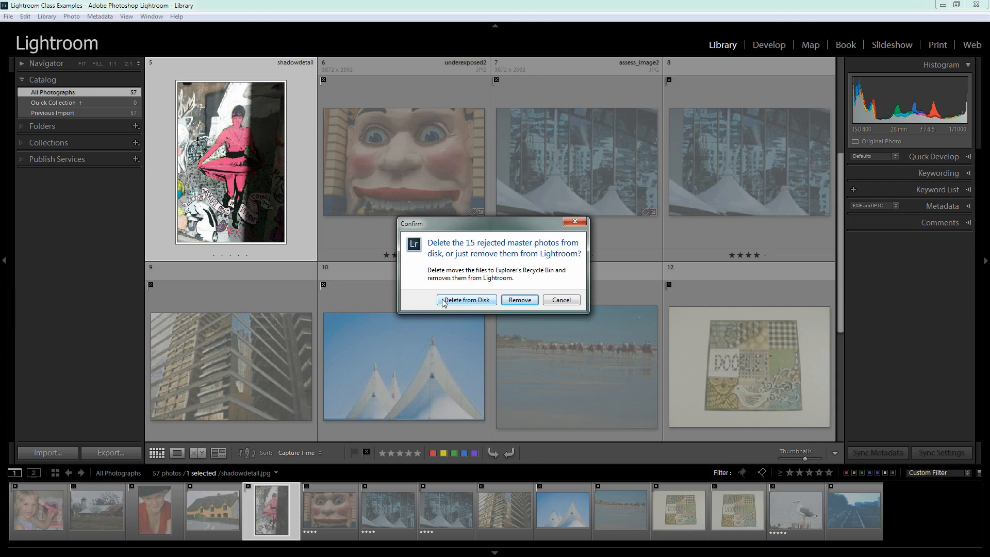
mouse_move(531, 306)
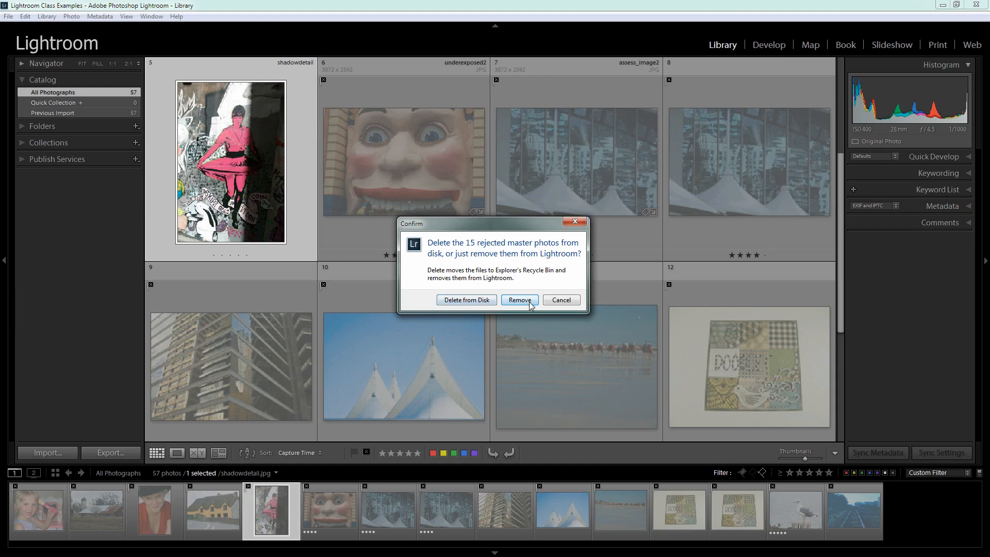
mouse_move(526, 304)
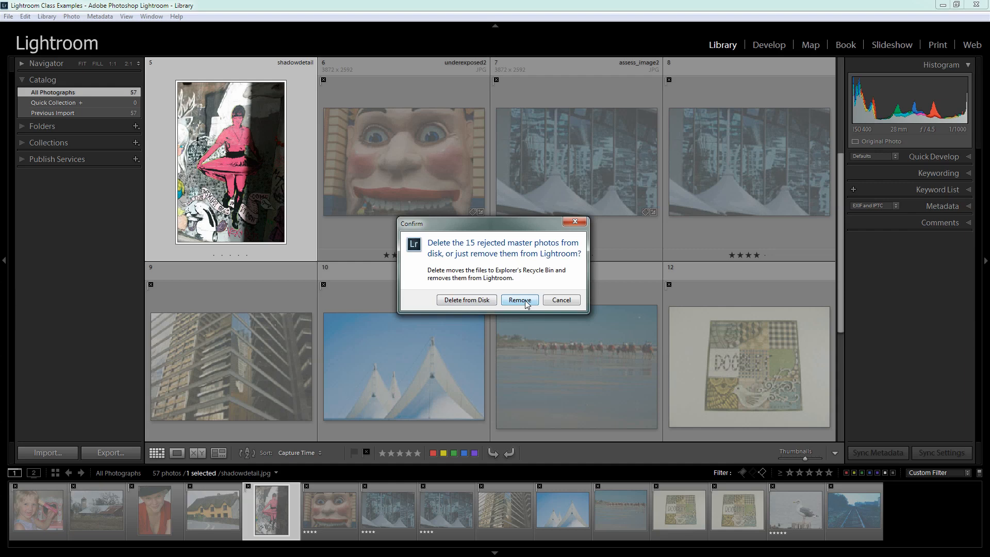
left_click(520, 300)
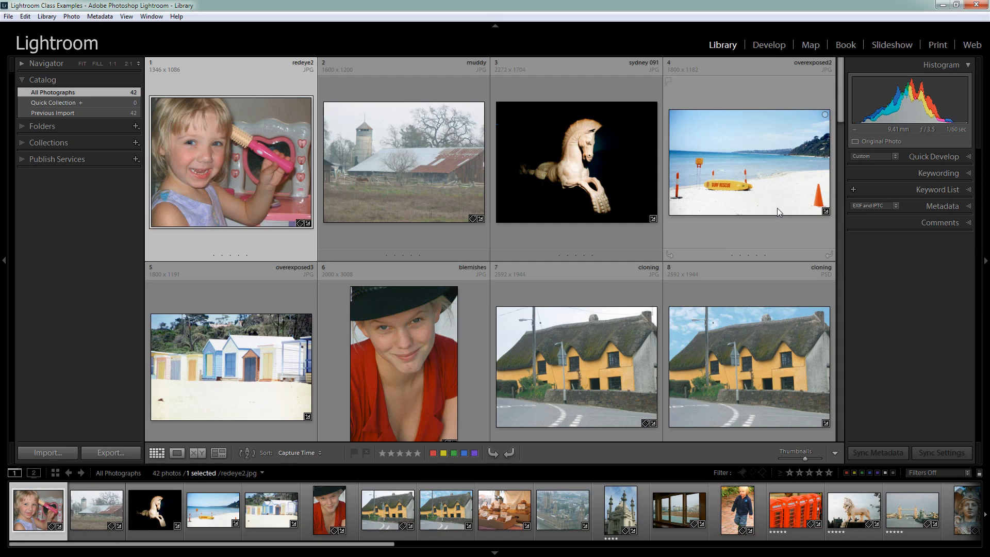
mouse_move(840, 106)
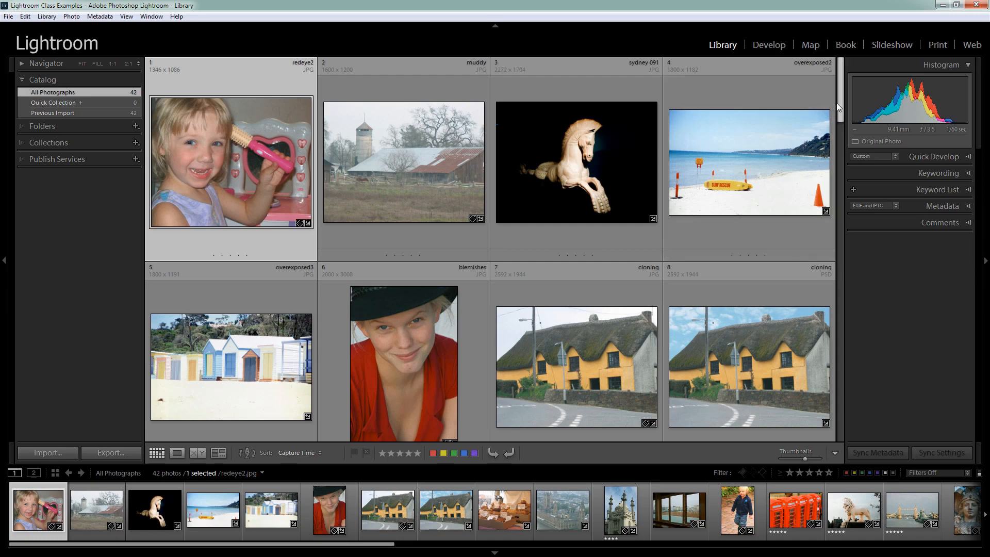
scroll("down", 3)
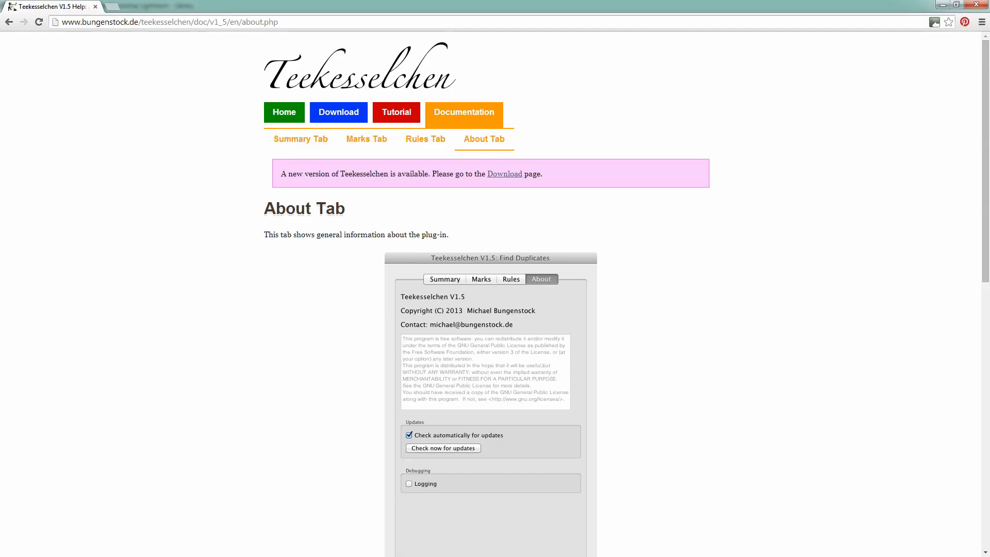
Follow the Summary Tab link under Teekesselchen's Documentation.
left_click(301, 139)
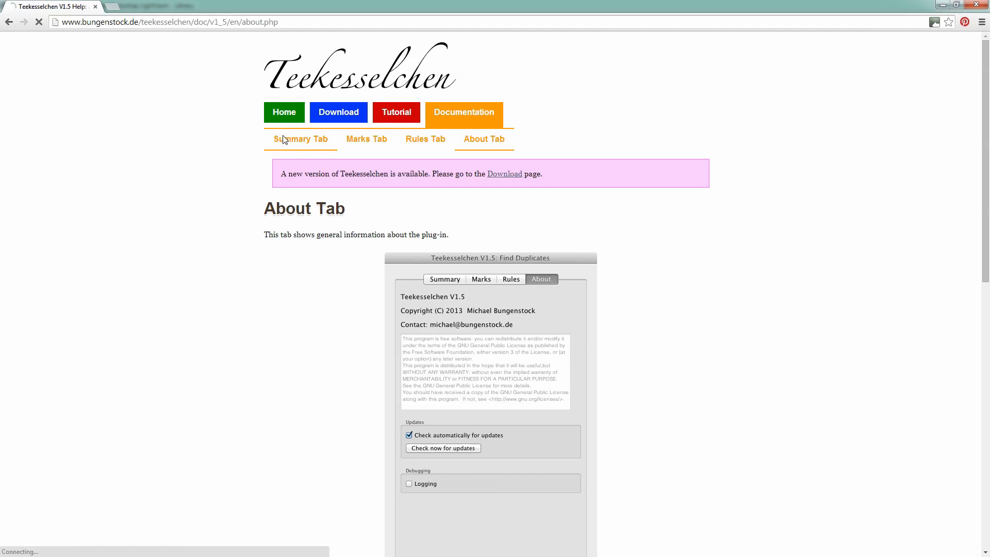
left_click(300, 139)
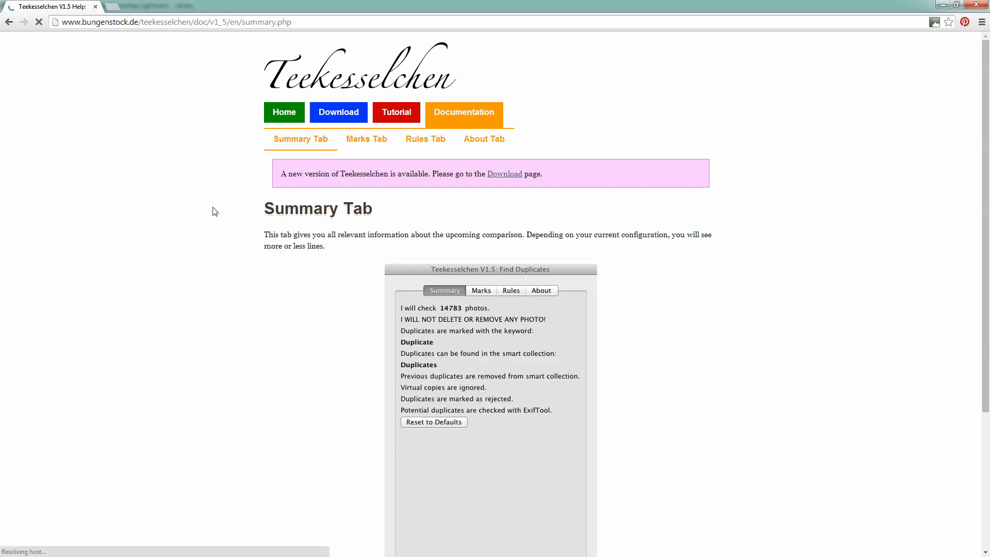